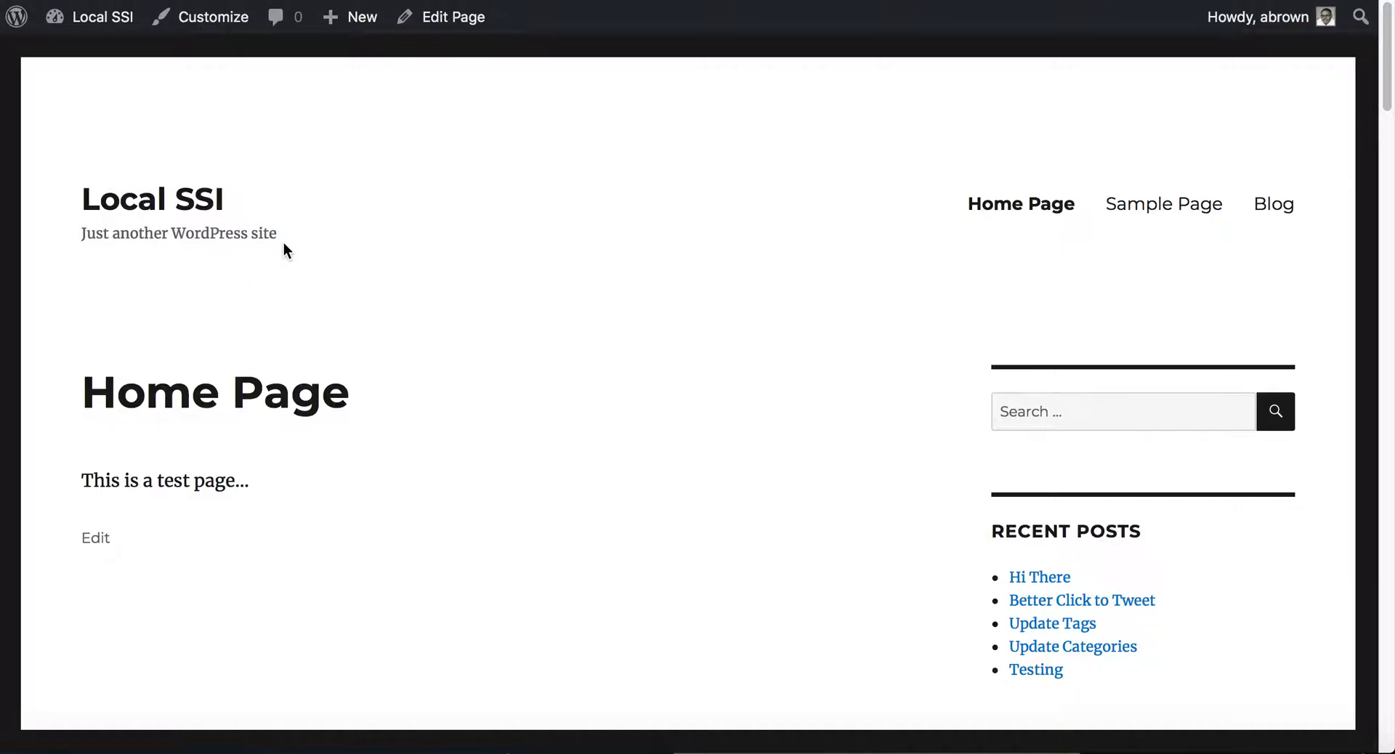
pyautogui.moveTo(364, 307)
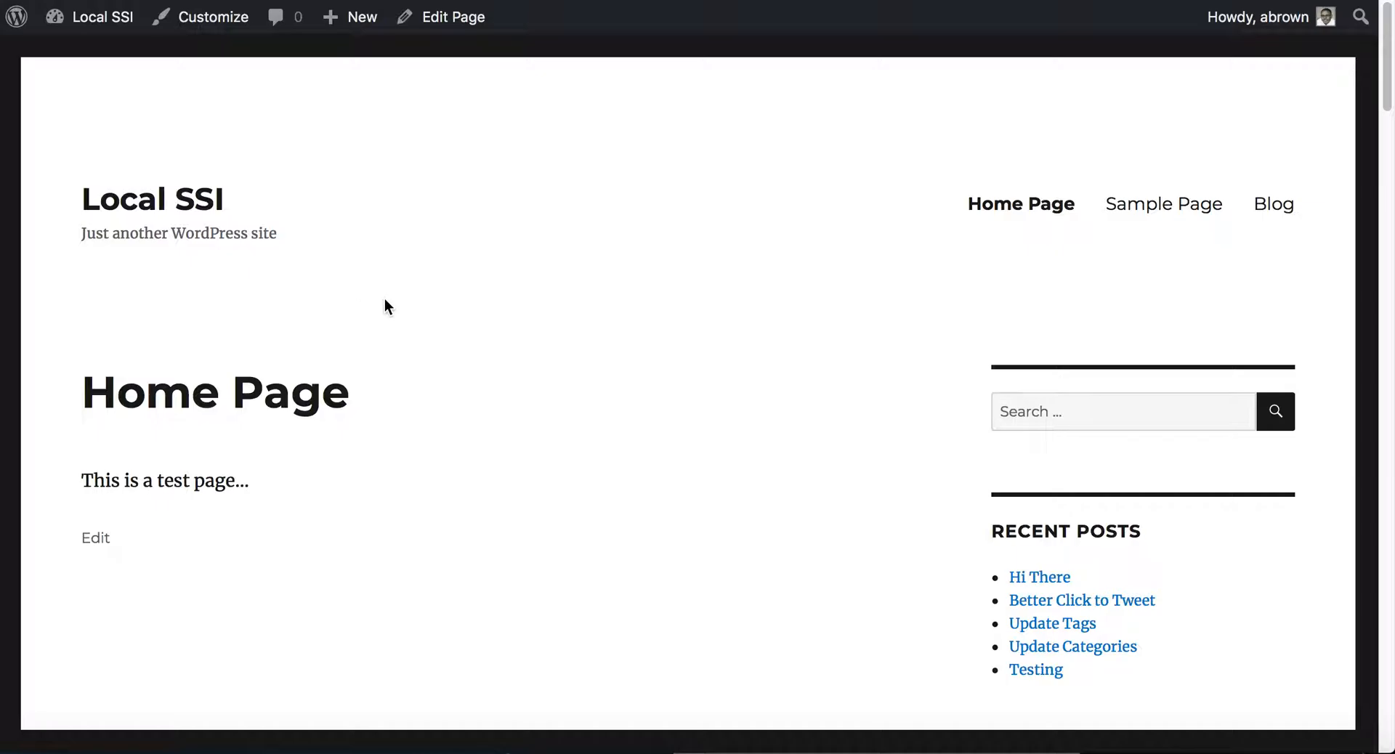
# Go from the Local SSI home page to the admin Dashboard via the admin bar site name
pyautogui.click(102, 17)
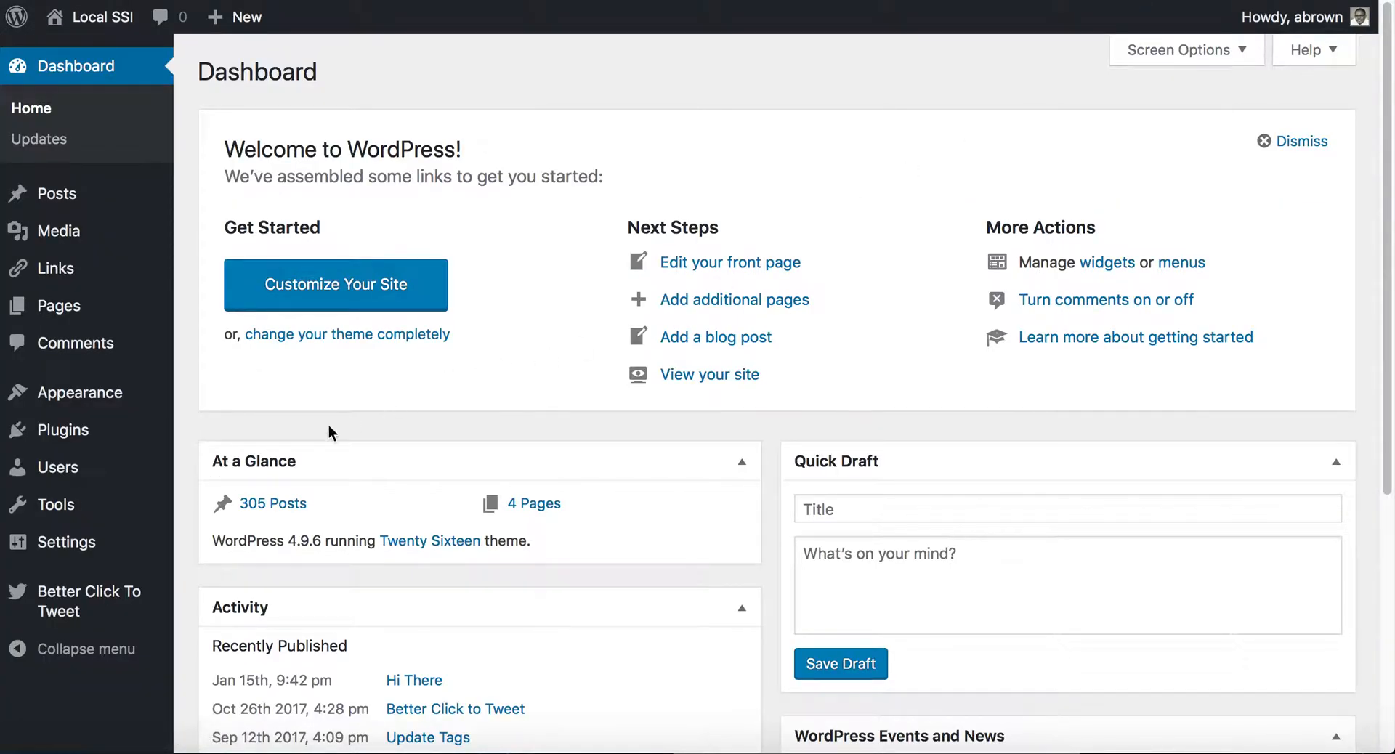
pyautogui.moveTo(64, 430)
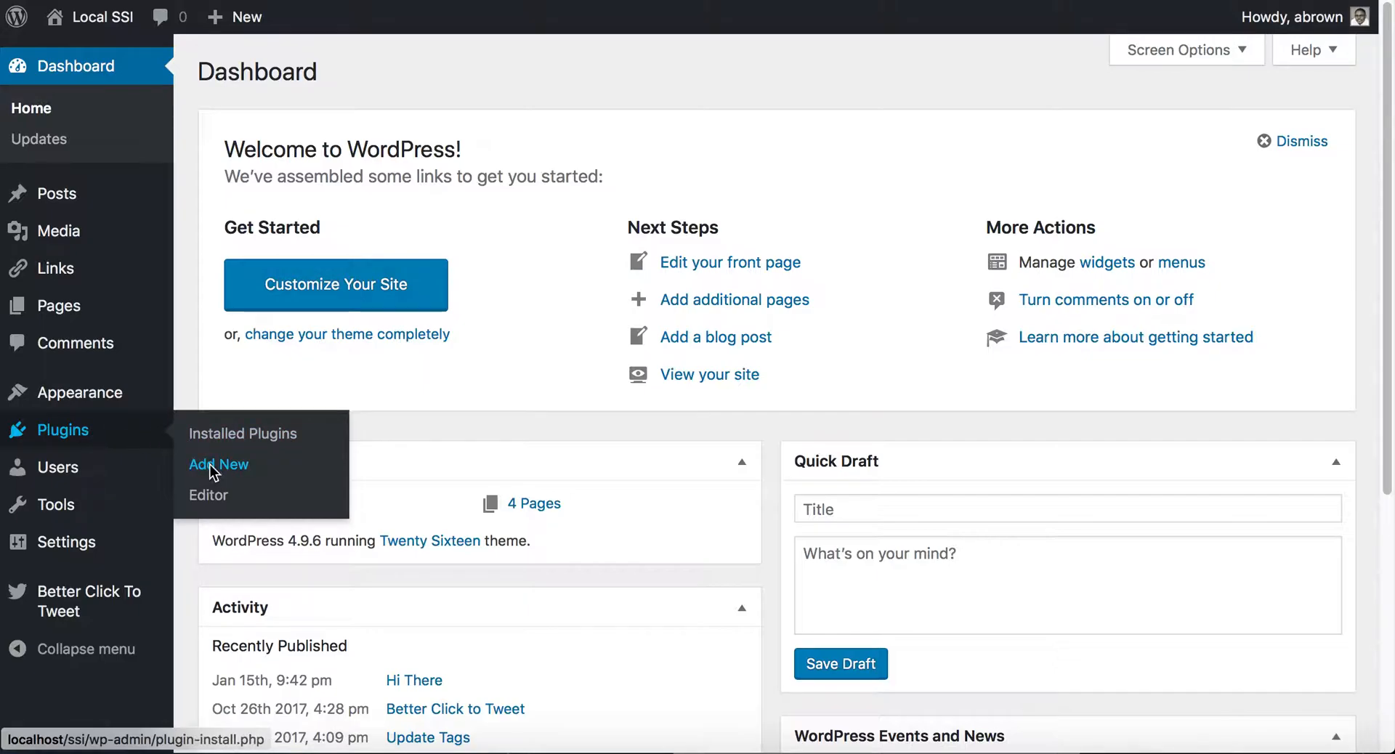
# Search the plugin directory under Add New for 'Last Modified Timestamp'
pyautogui.click(218, 463)
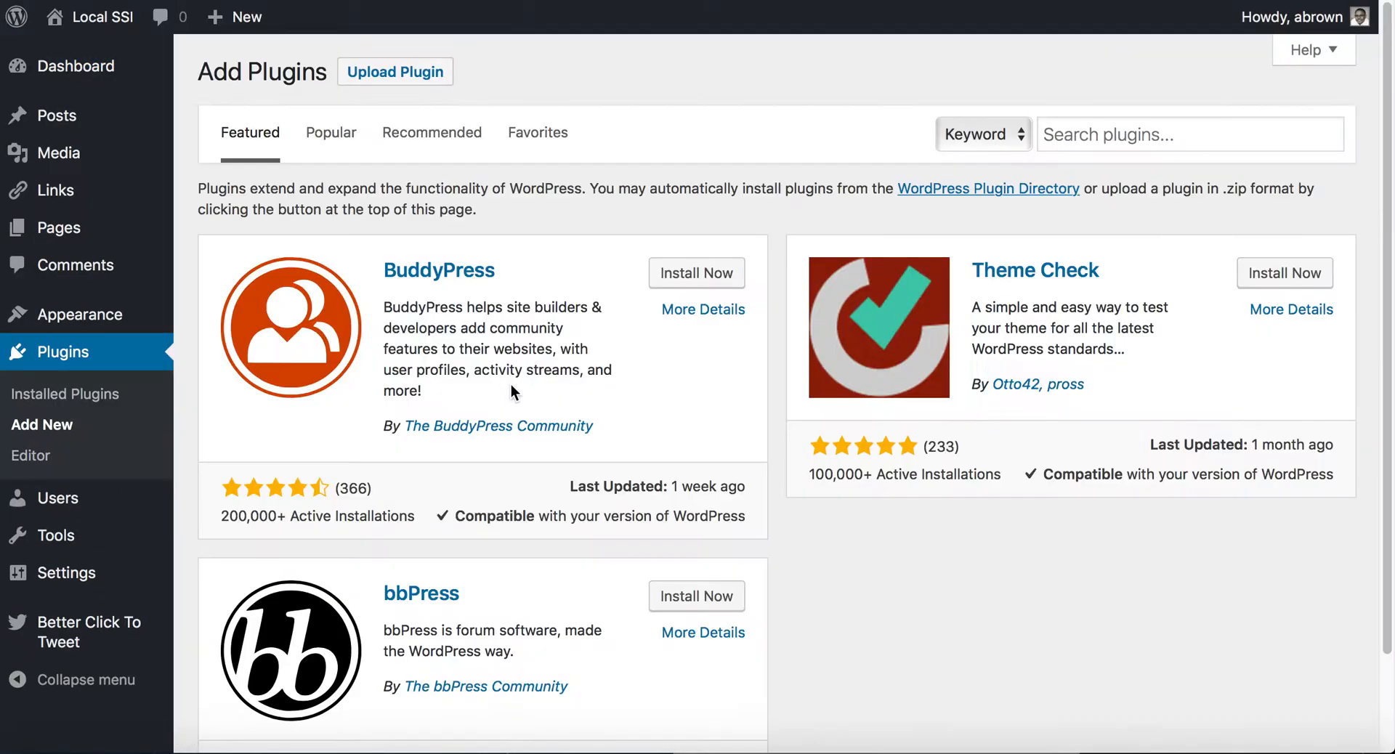
pyautogui.click(1190, 134)
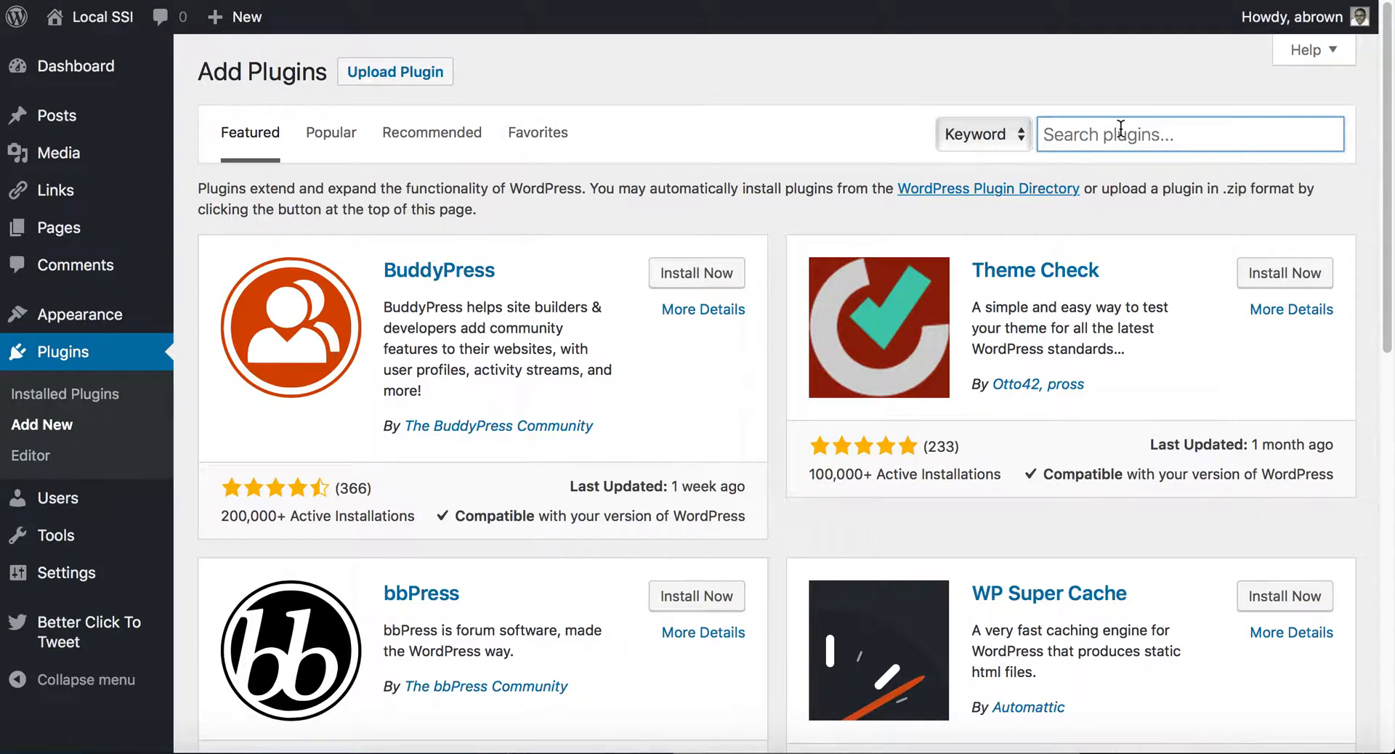
pyautogui.write('Last Modified Timestamp')
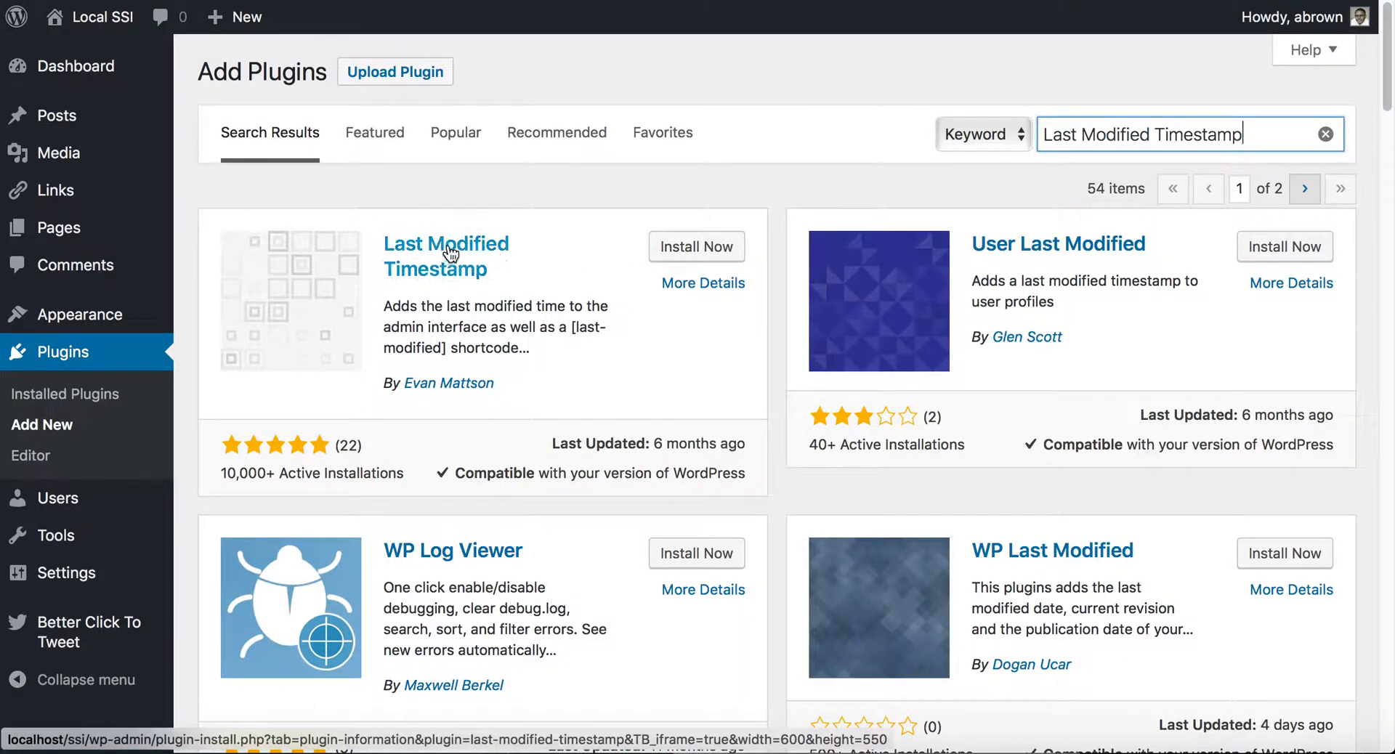
pyautogui.moveTo(439, 285)
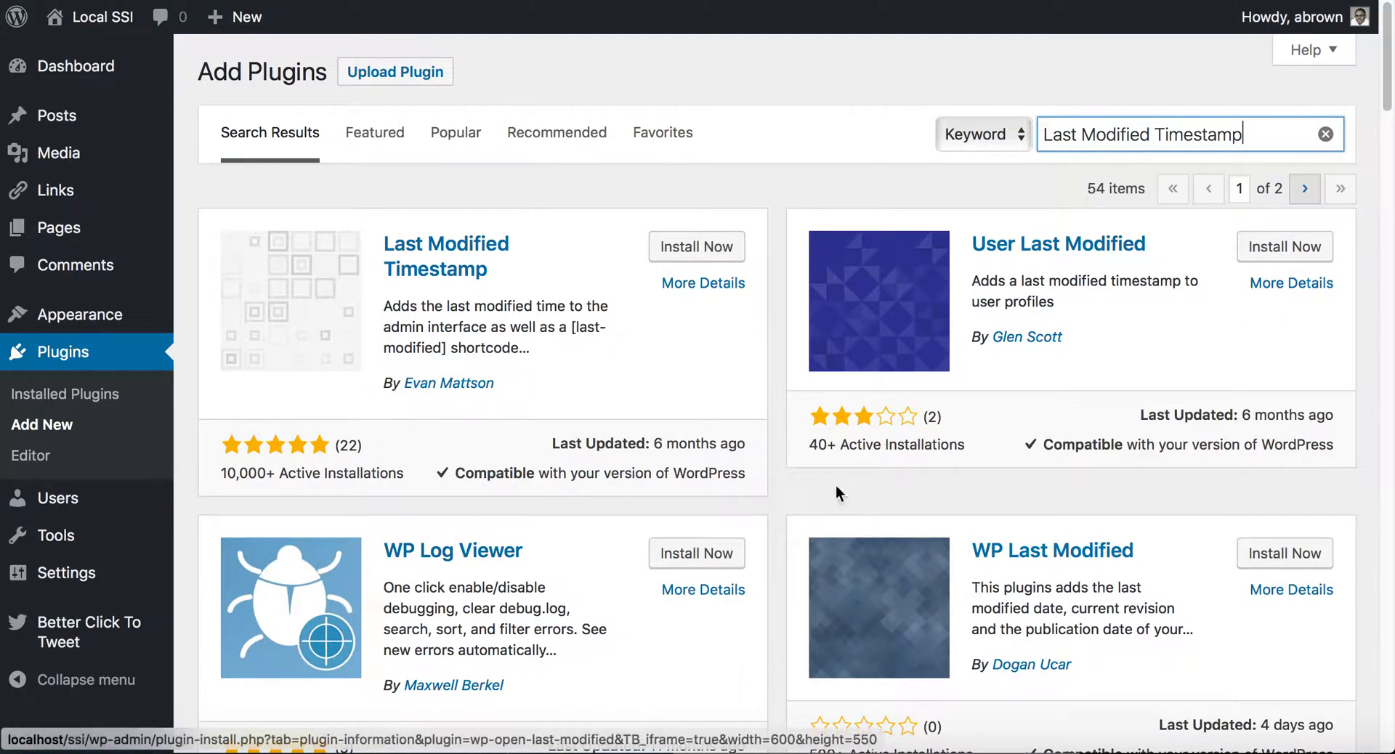
# Install the Last Modified Timestamp plugin and activate it
pyautogui.click(697, 247)
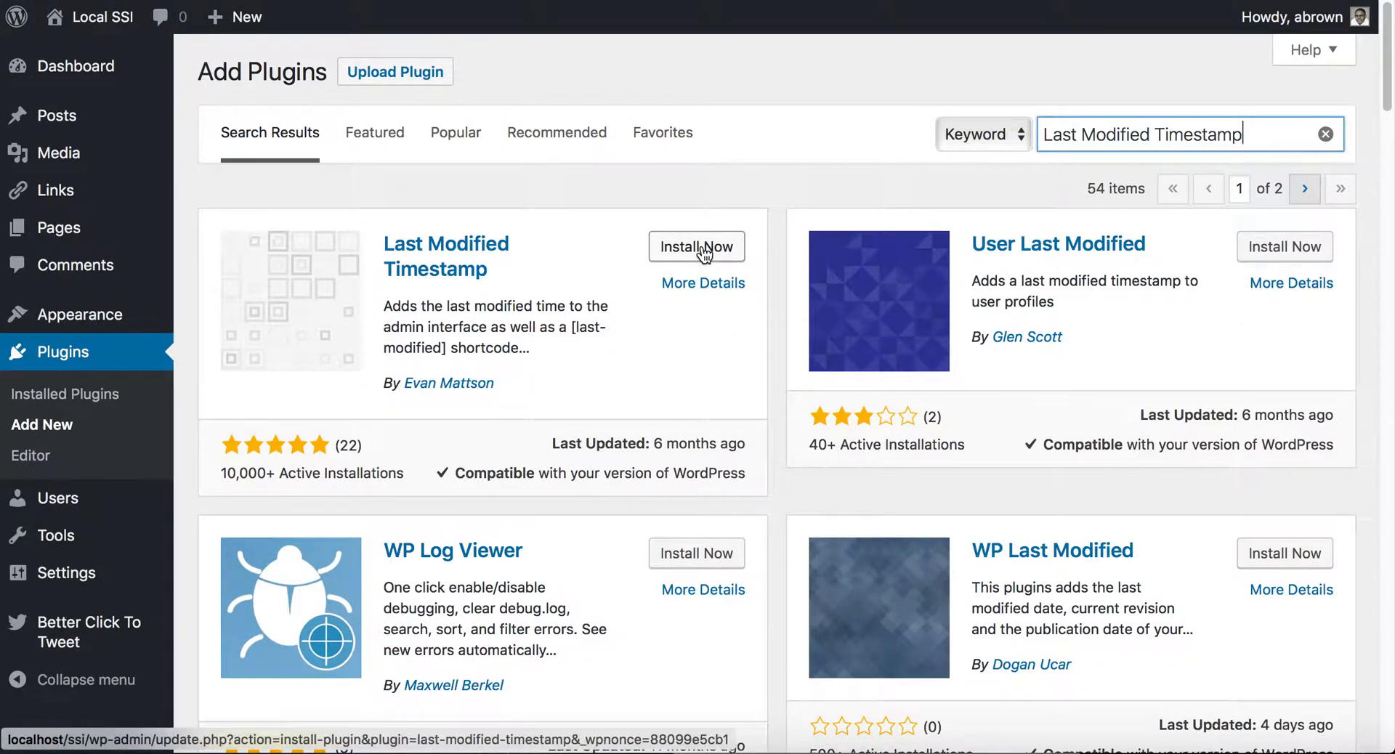
pyautogui.click(696, 247)
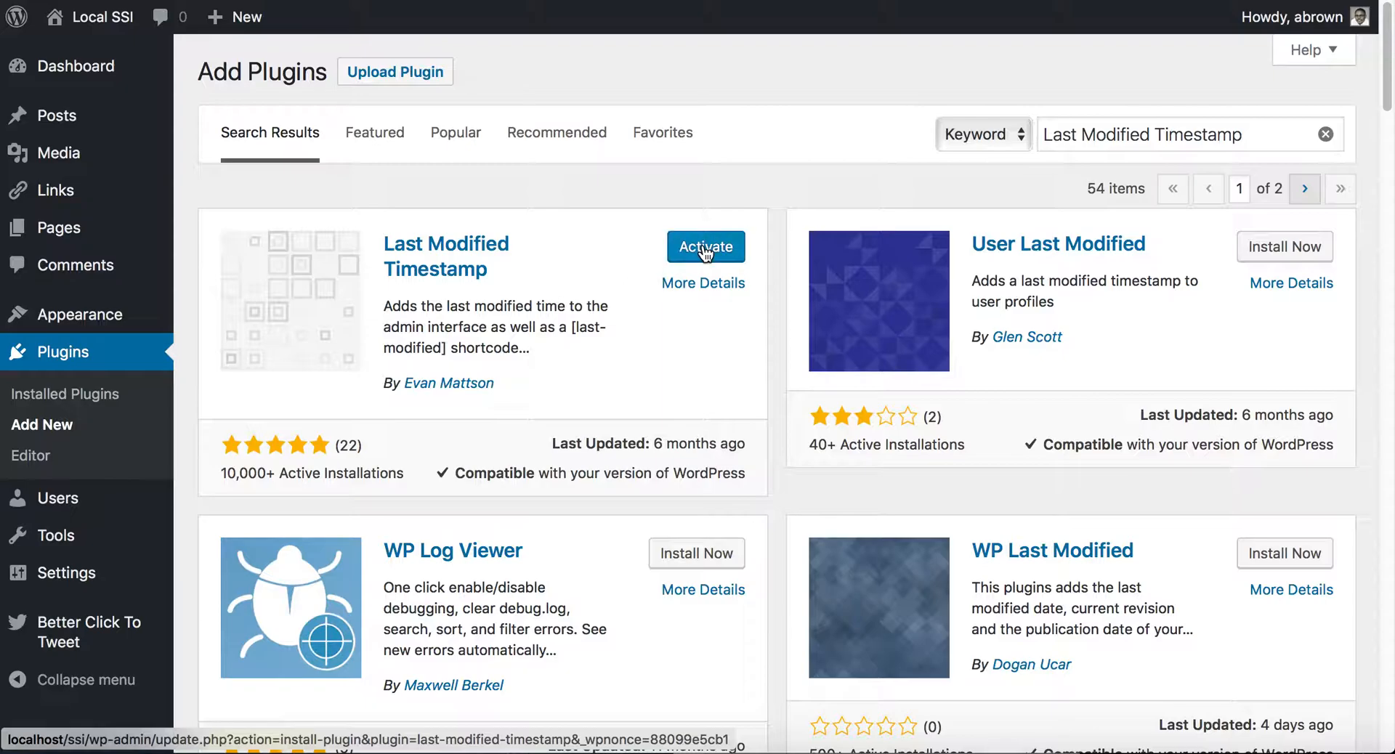
pyautogui.click(705, 247)
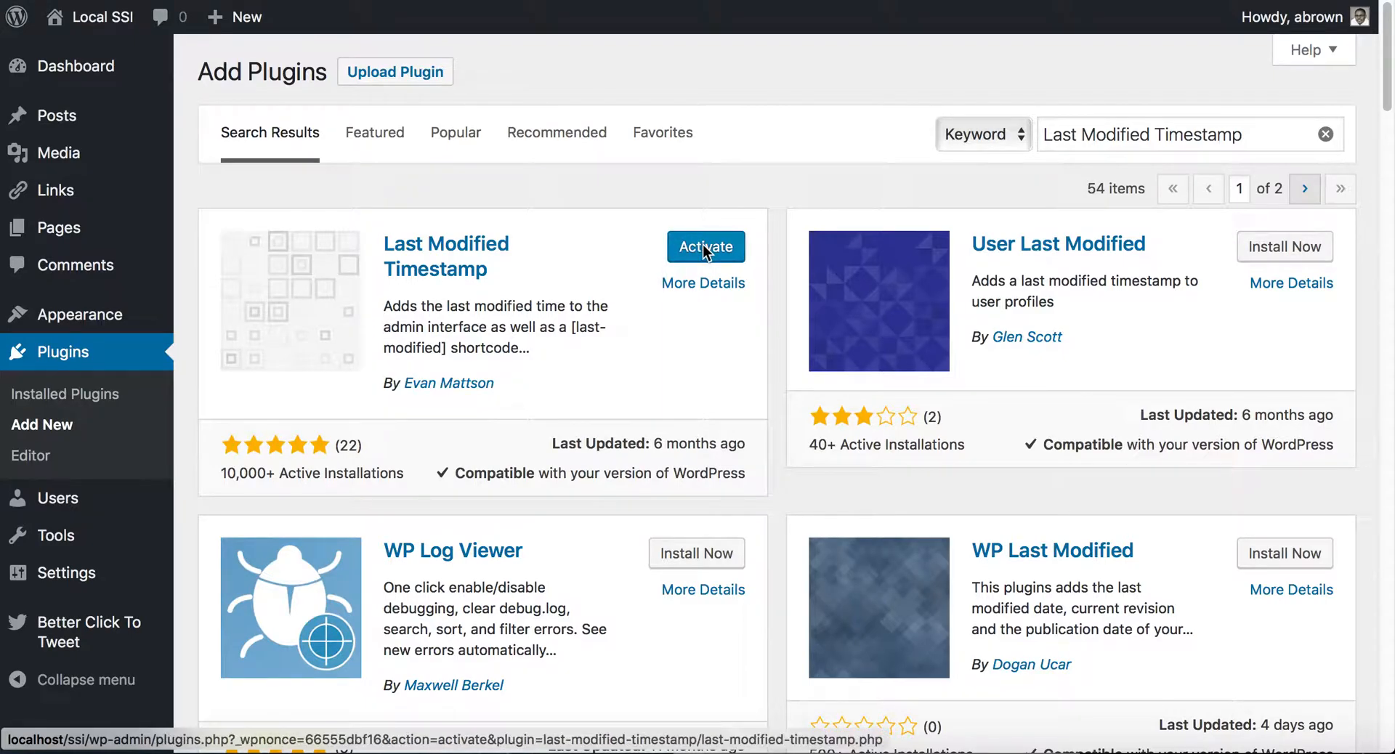
pyautogui.click(703, 247)
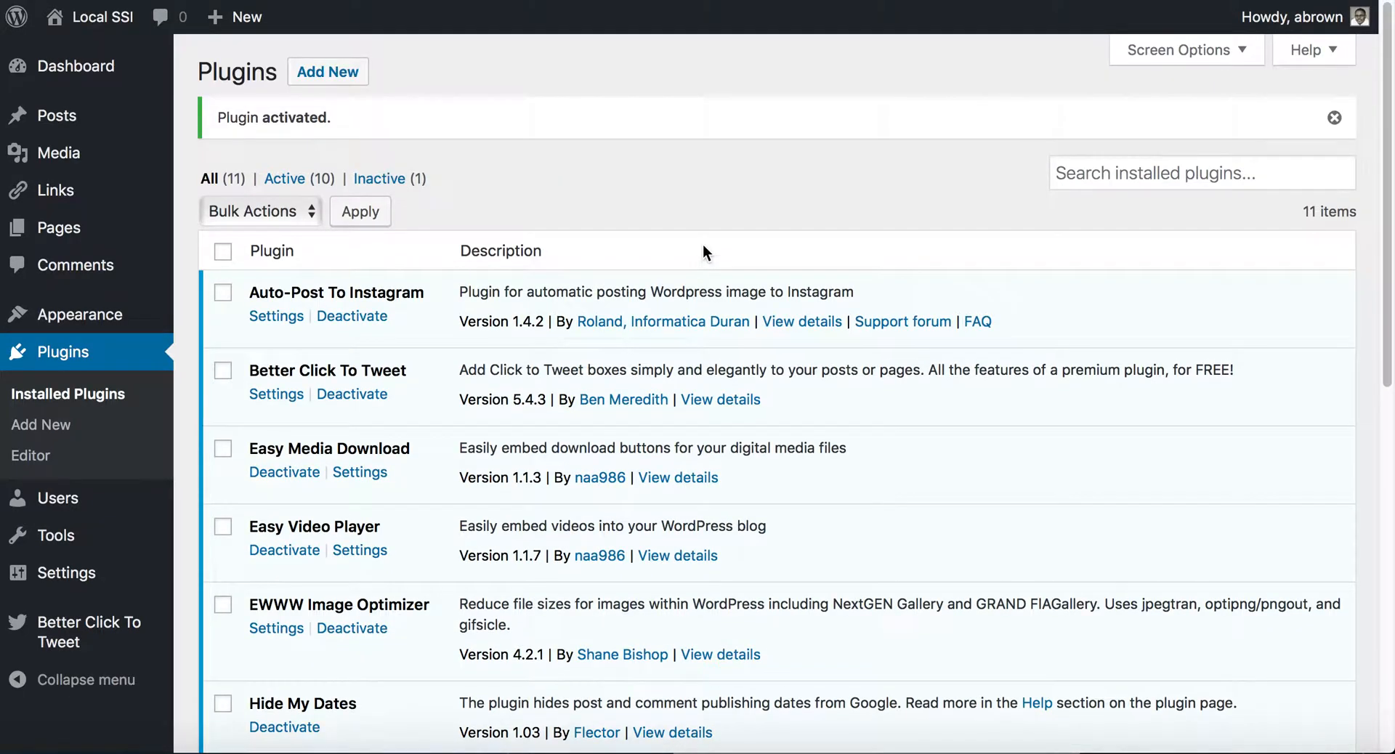
pyautogui.moveTo(685, 317)
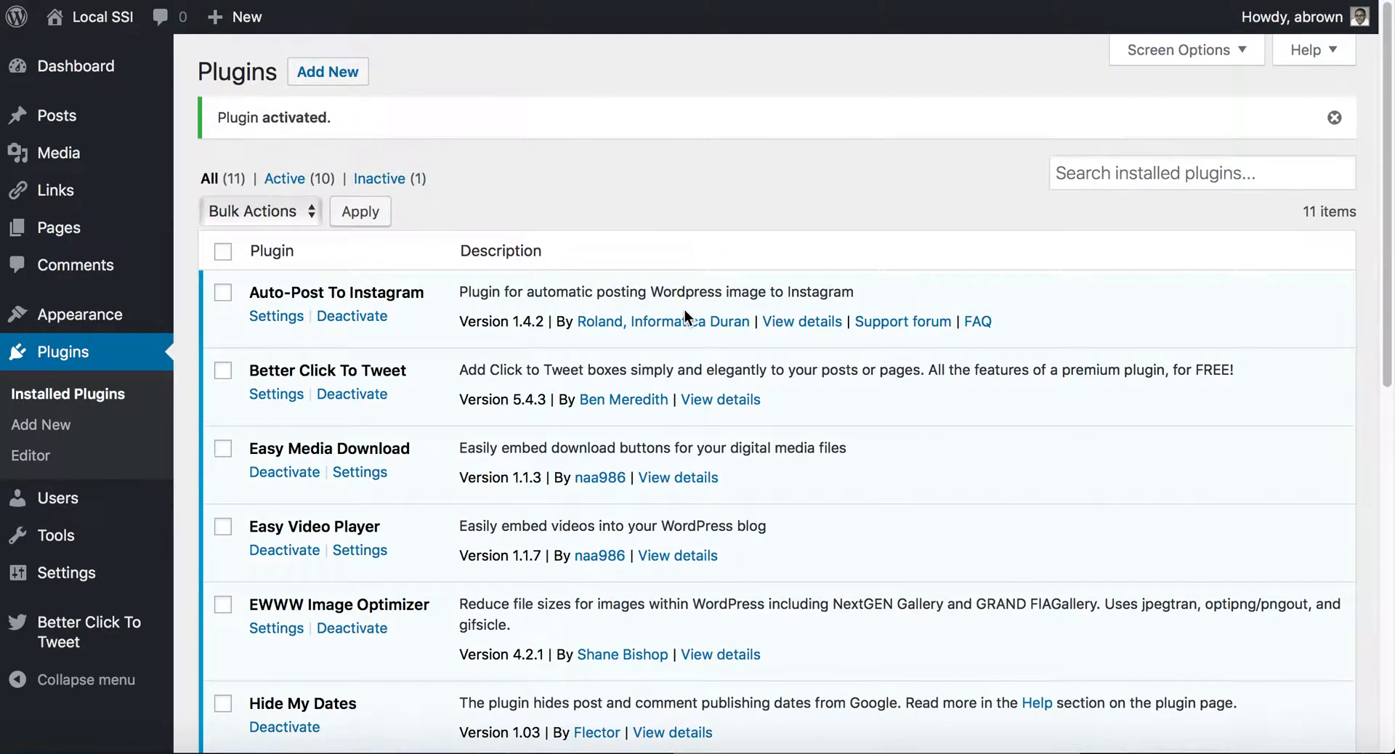
# Scroll the Installed Plugins list down to Last Modified Timestamp and its [last-modified] shortcode
pyautogui.scroll(-3)
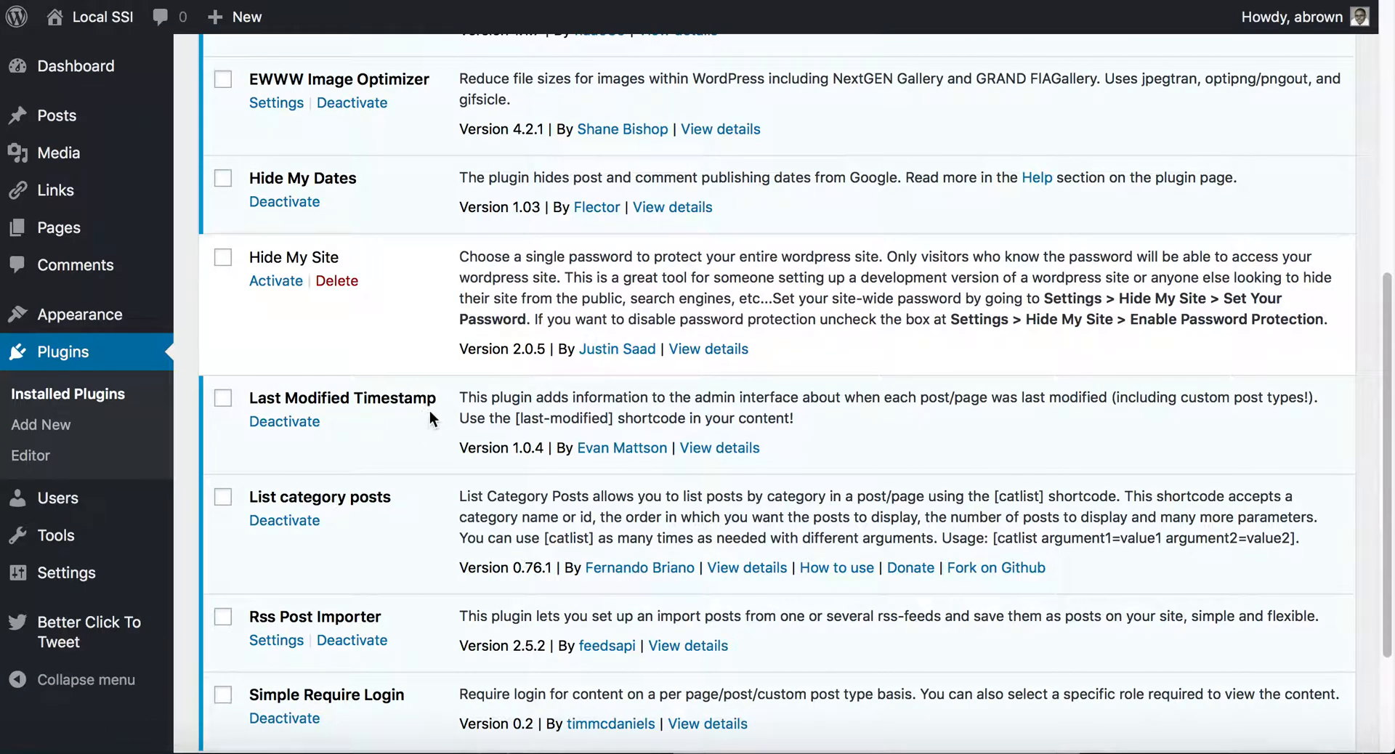
pyautogui.moveTo(58, 499)
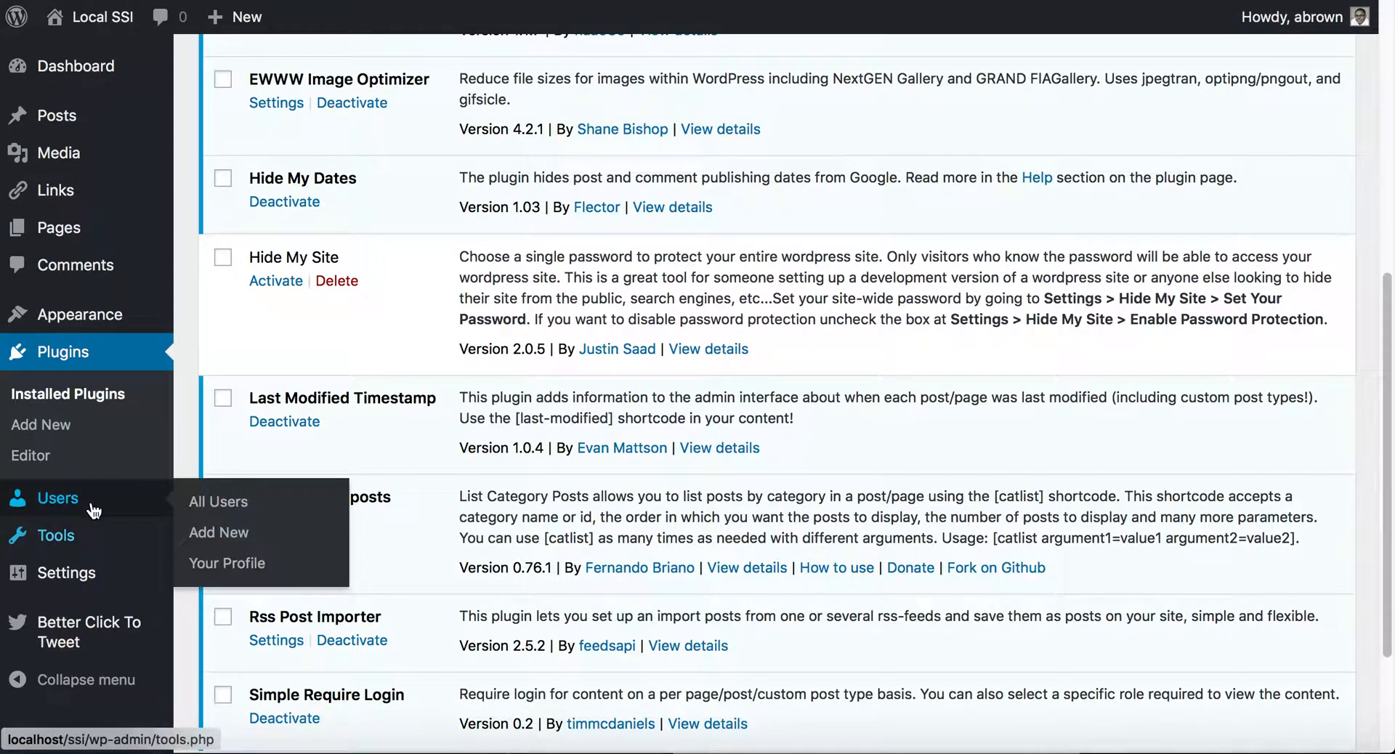
pyautogui.moveTo(498, 412)
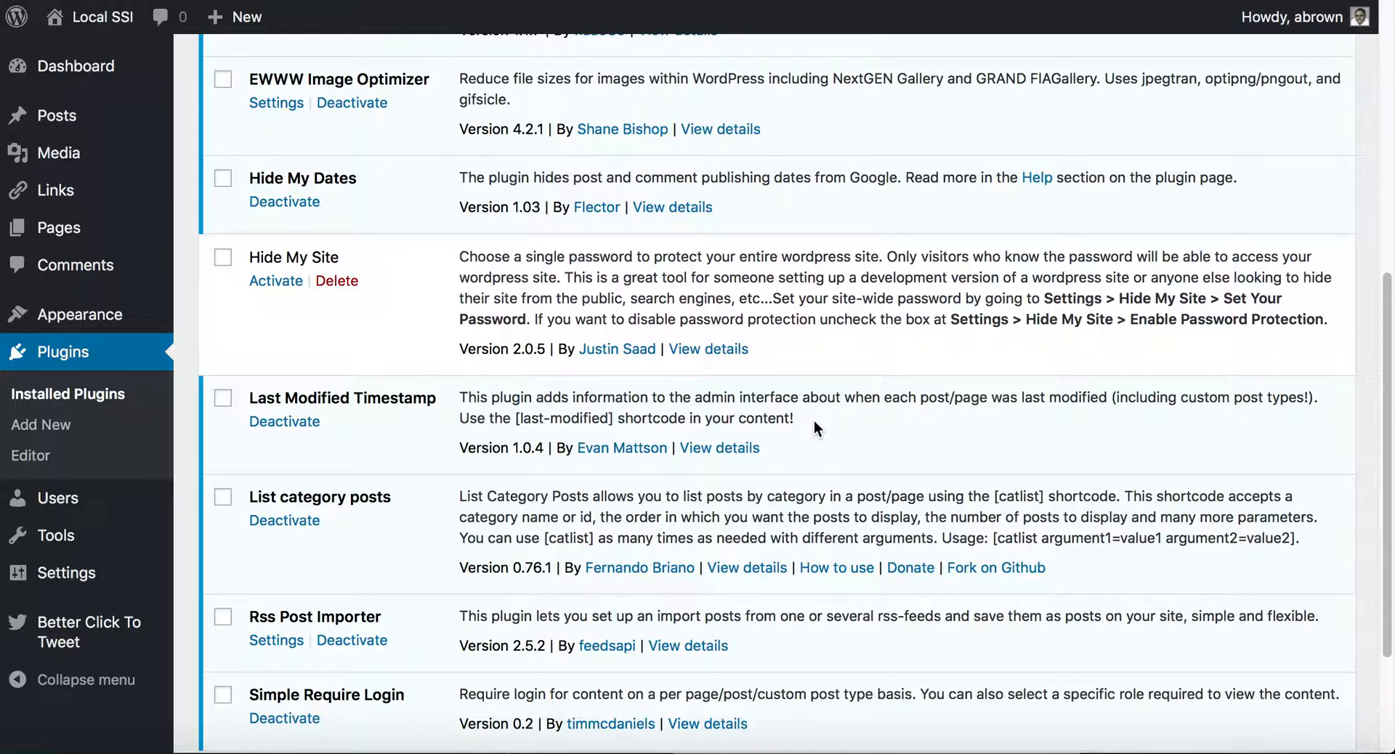
pyautogui.moveTo(620, 420)
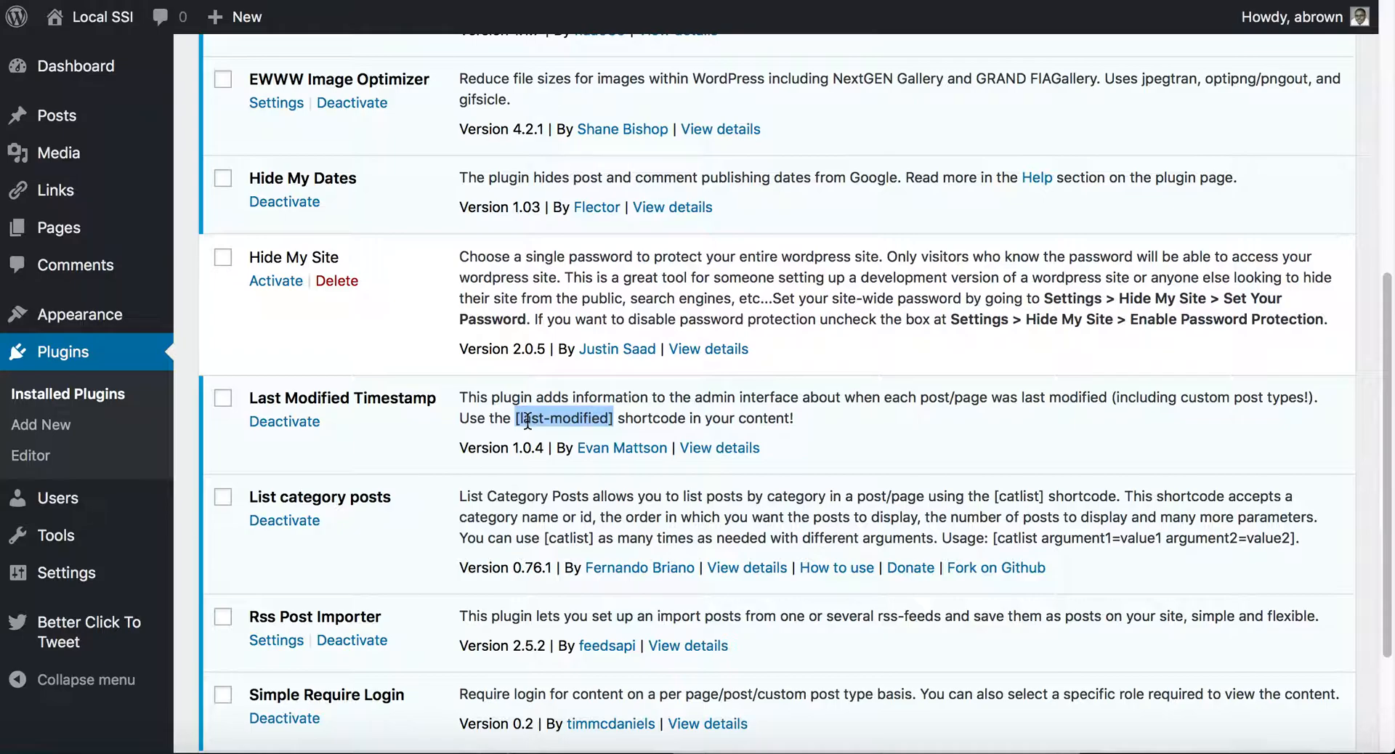
pyautogui.moveTo(267, 458)
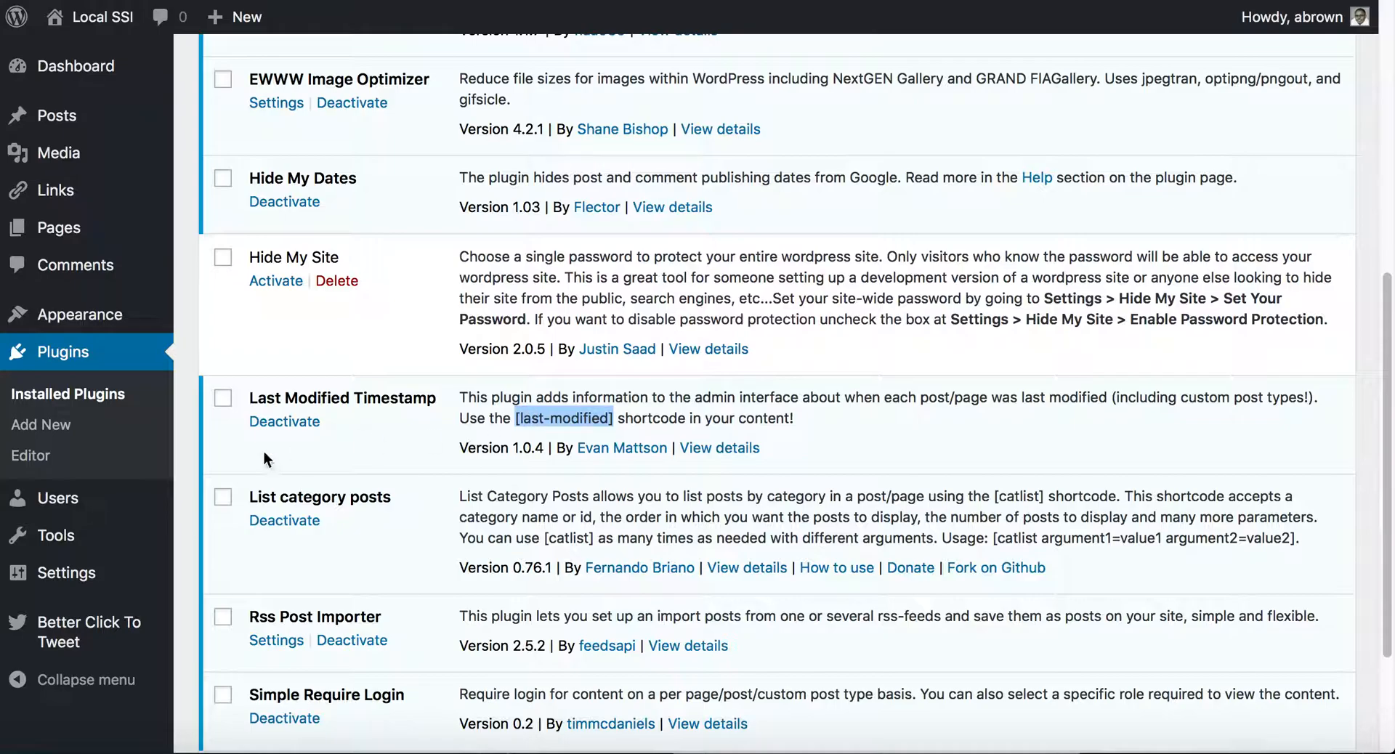
pyautogui.moveTo(66, 572)
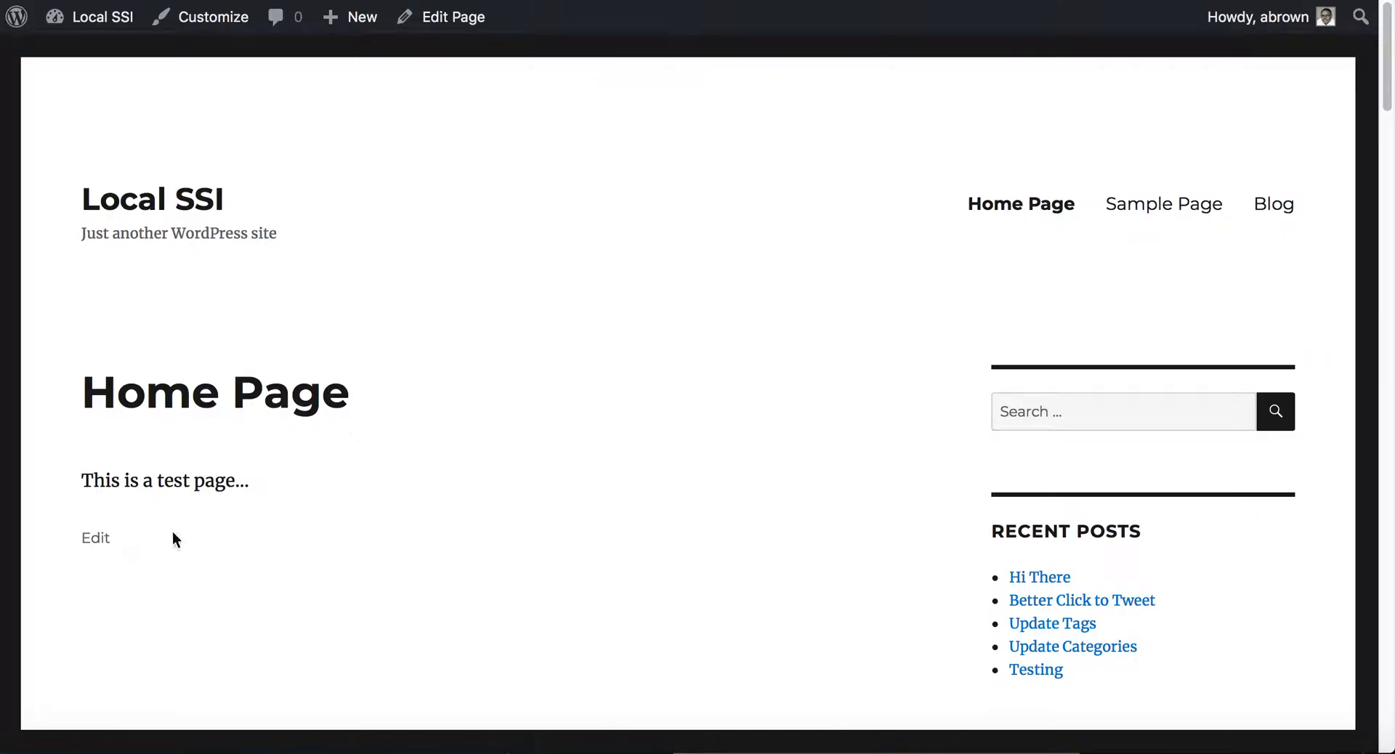
pyautogui.moveTo(1039, 577)
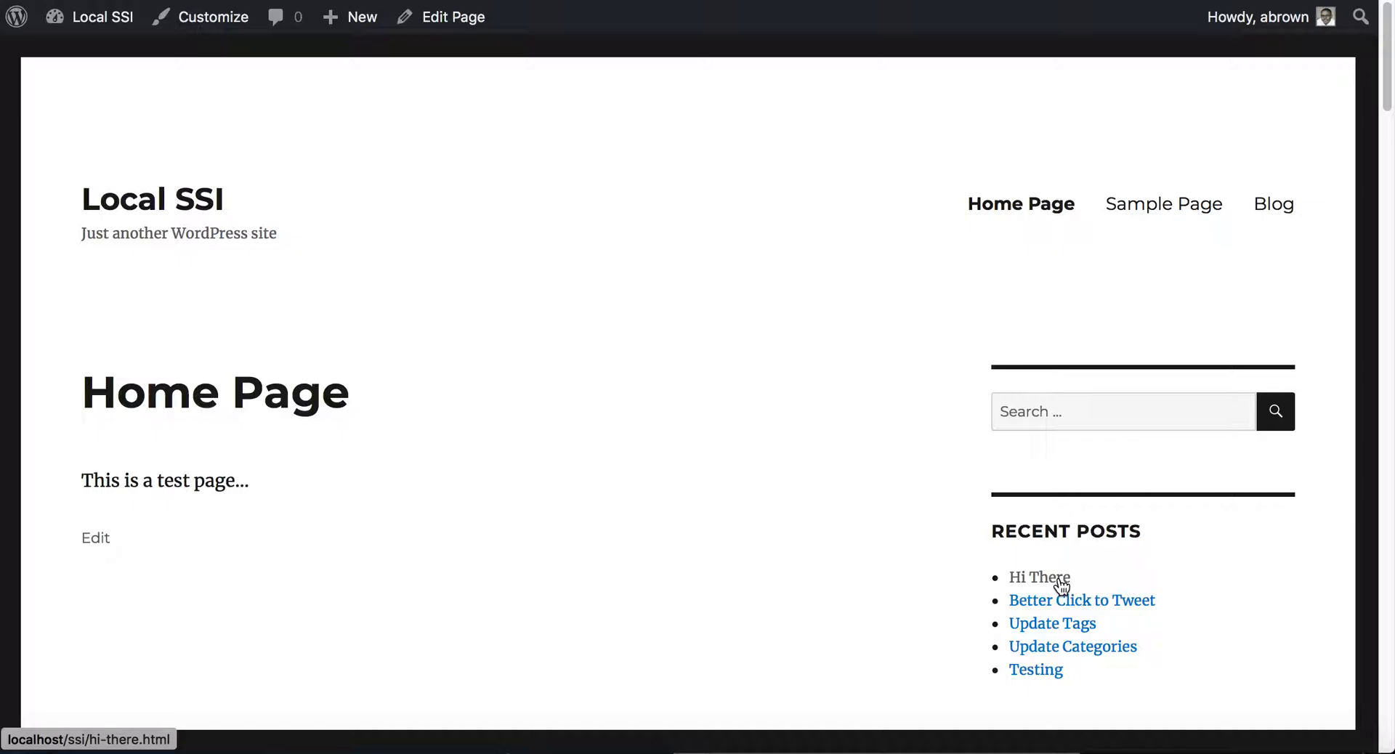
# View the Hi There post on the front end, then bring it up in the editor via Edit Post
pyautogui.click(1037, 577)
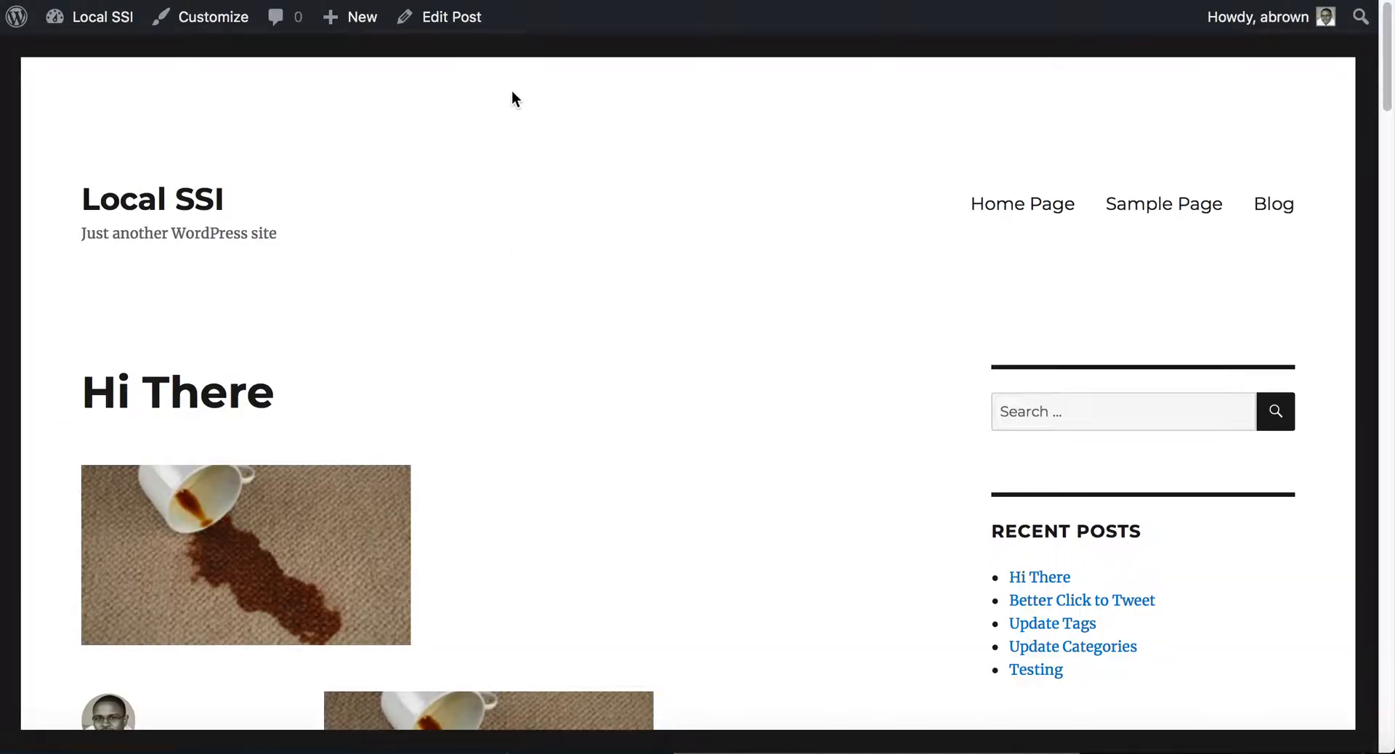
pyautogui.scroll(-3)
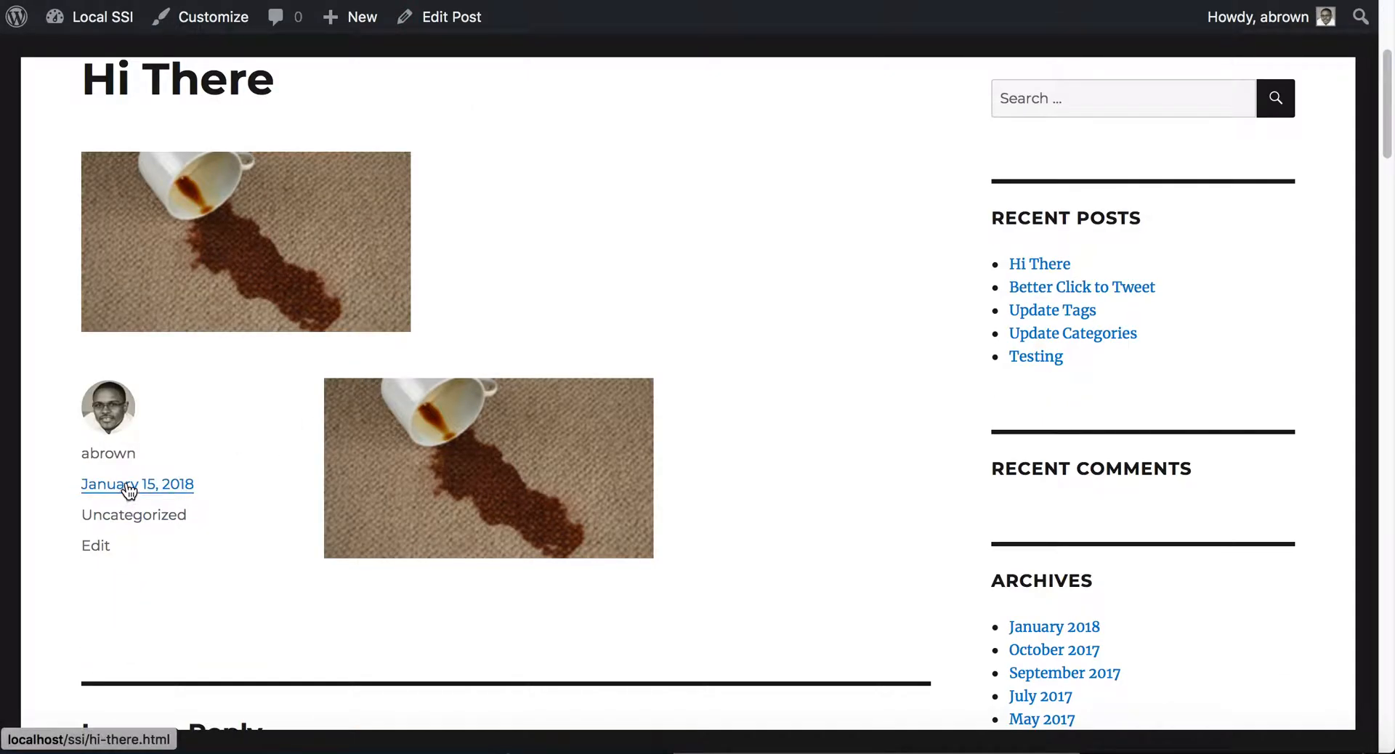
pyautogui.moveTo(136, 484)
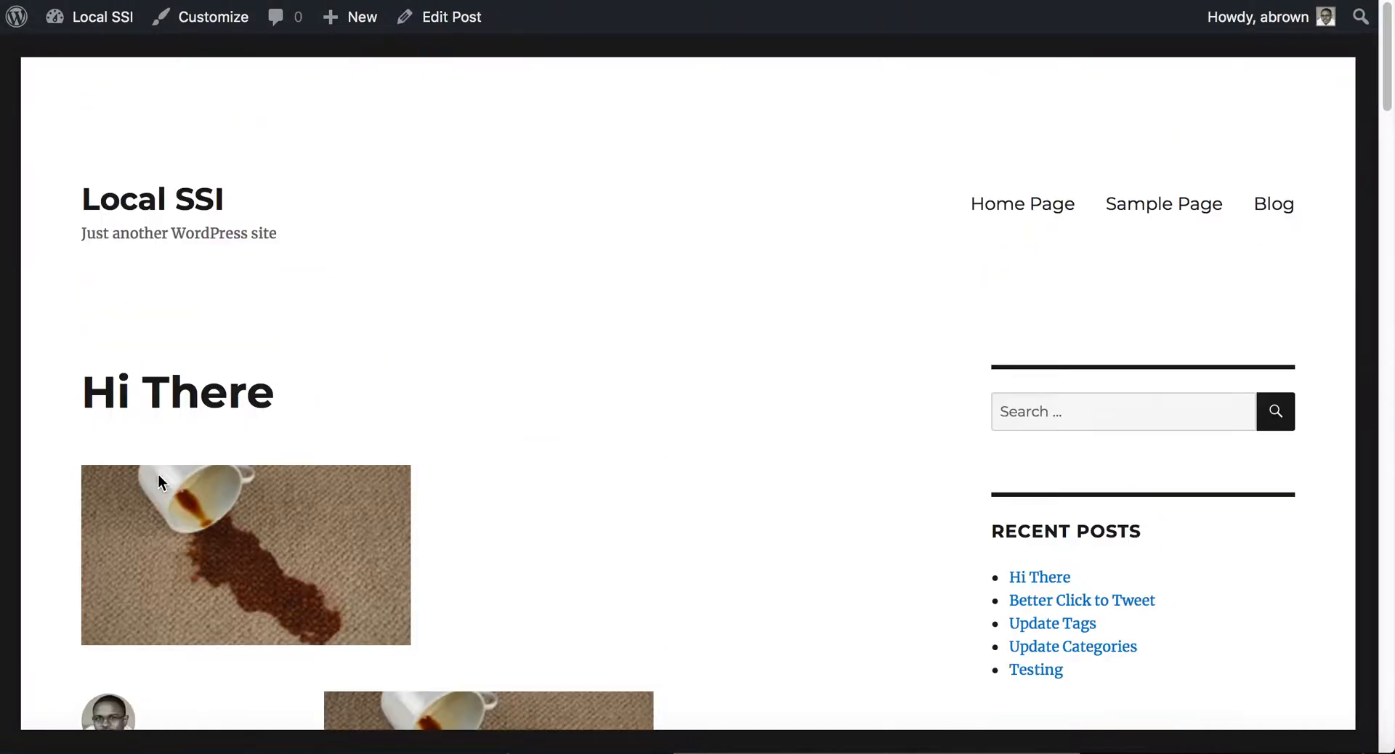
pyautogui.moveTo(450, 17)
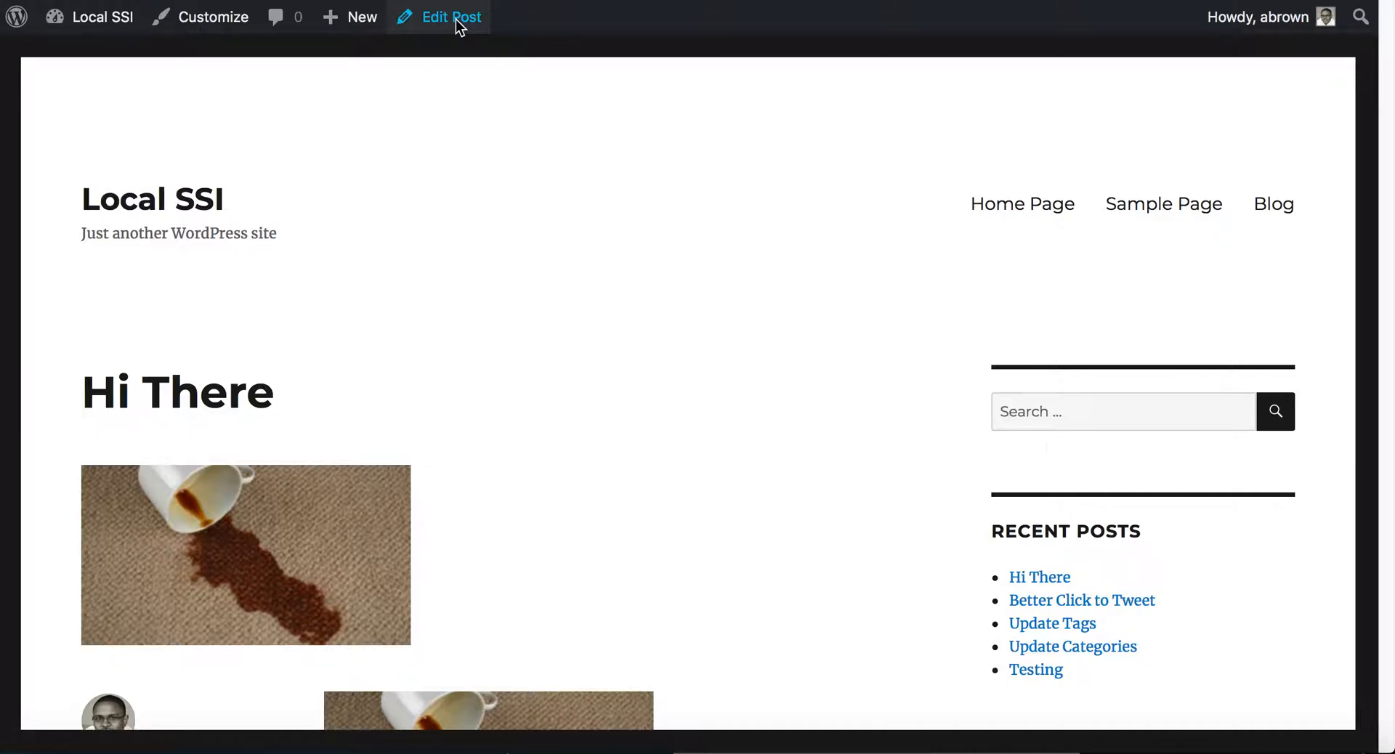
pyautogui.click(450, 17)
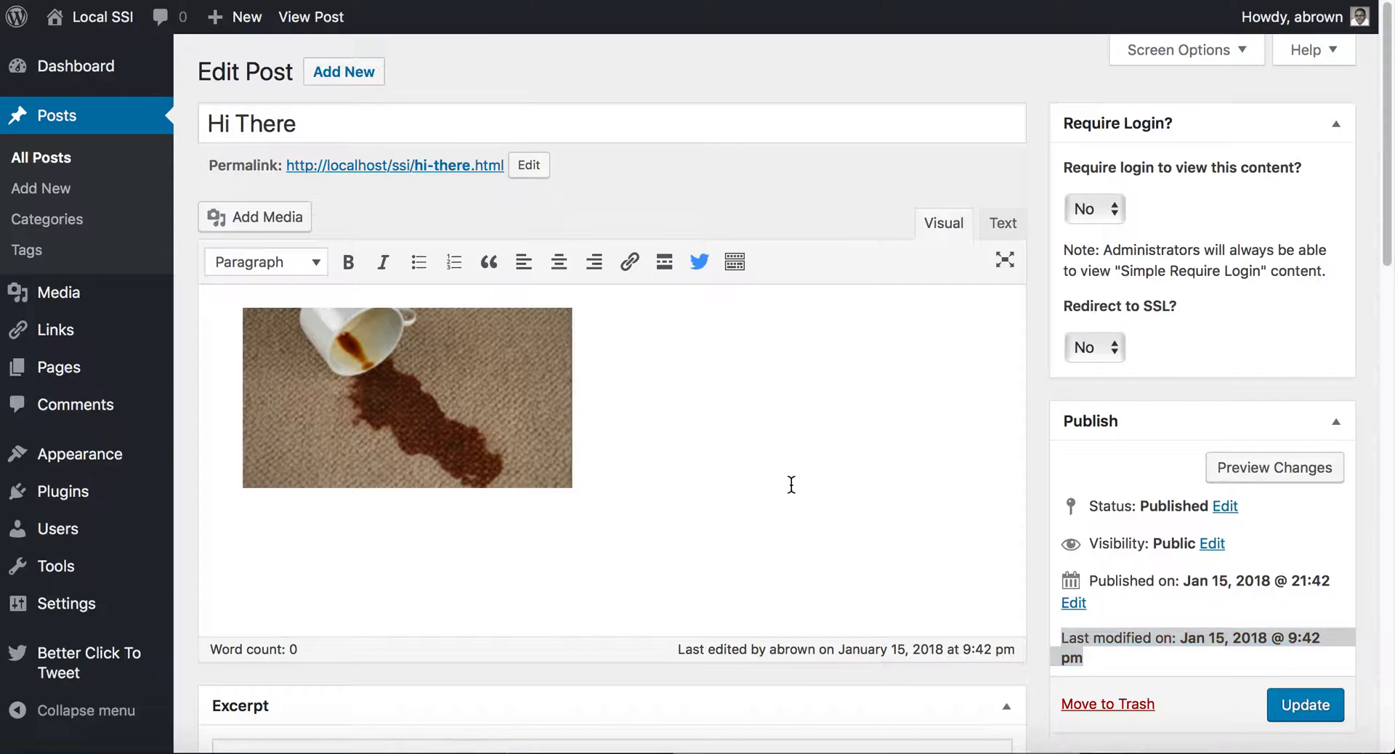
# Add a 'Last Modified: [last-modified]' line below the image in Hi There
pyautogui.click(243, 532)
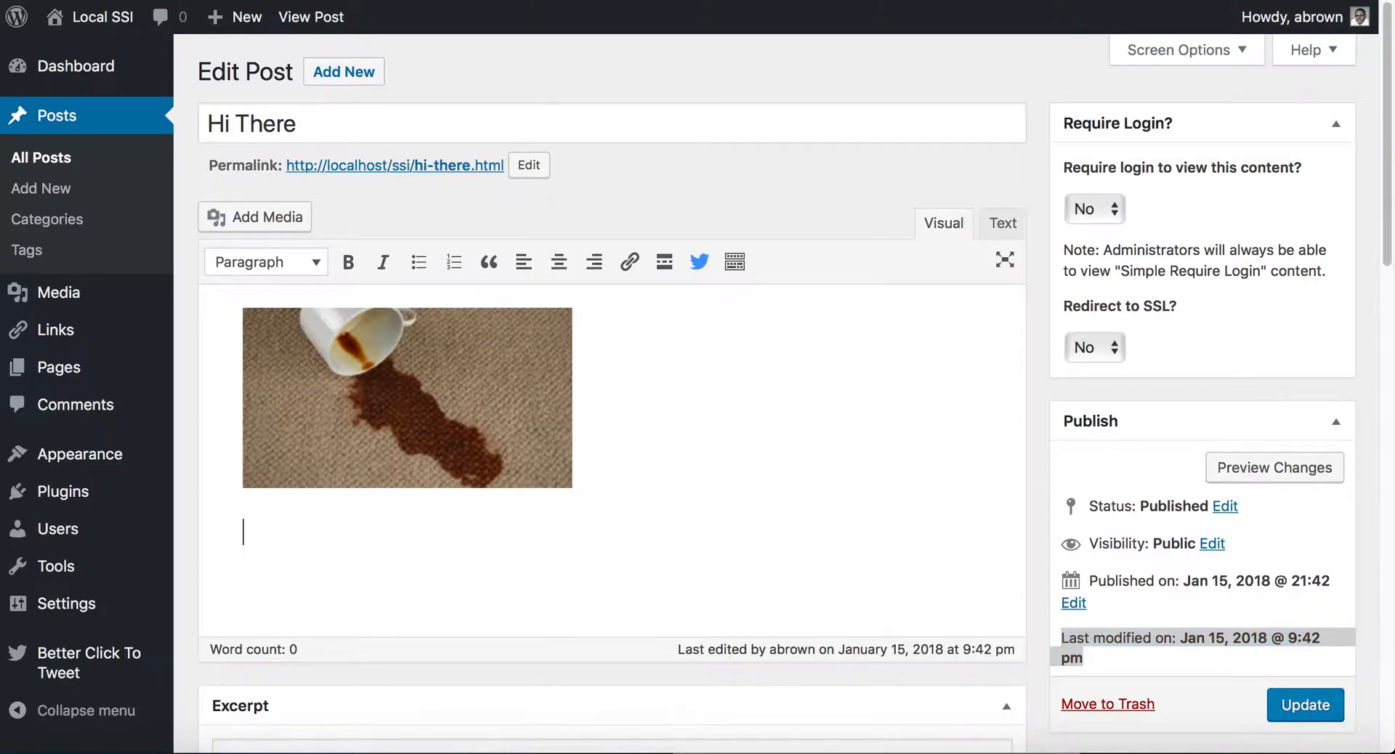
pyautogui.write('Last Modified:')
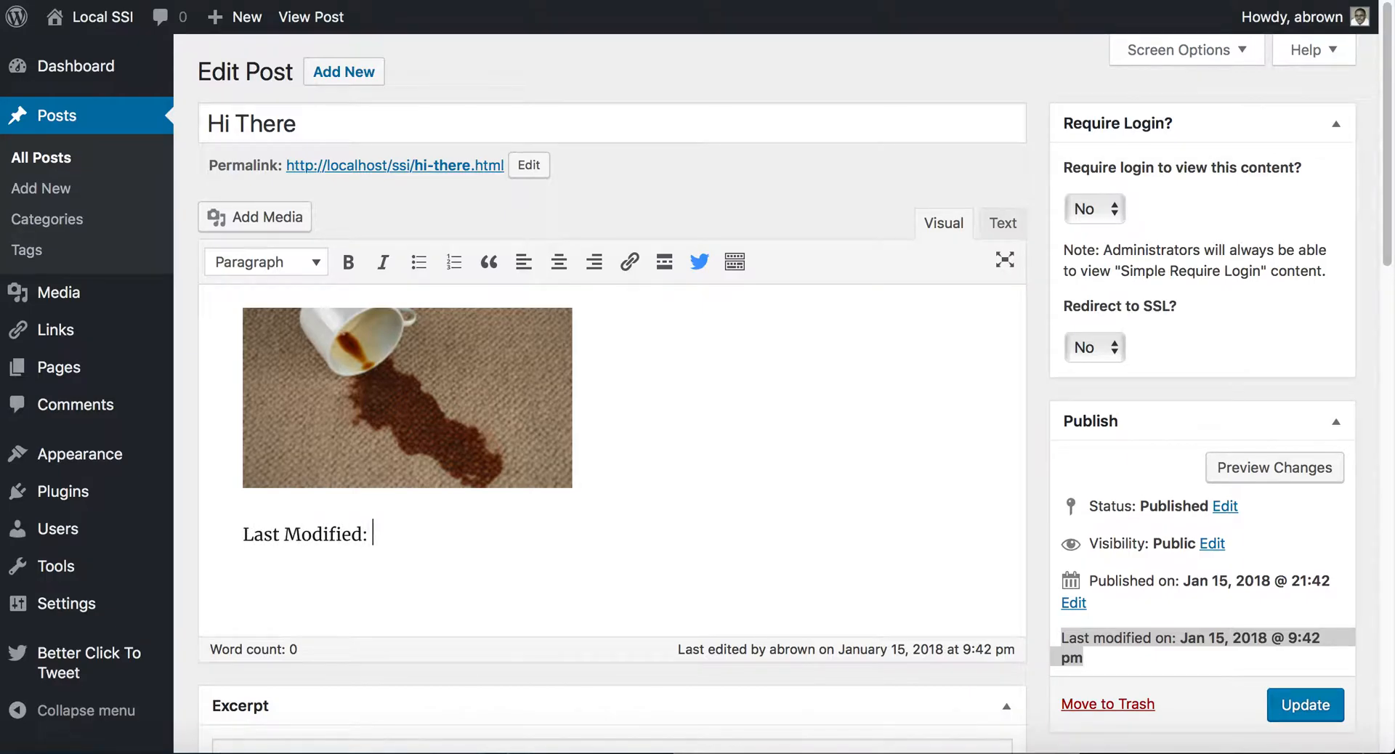
pyautogui.write('[last-modified]')
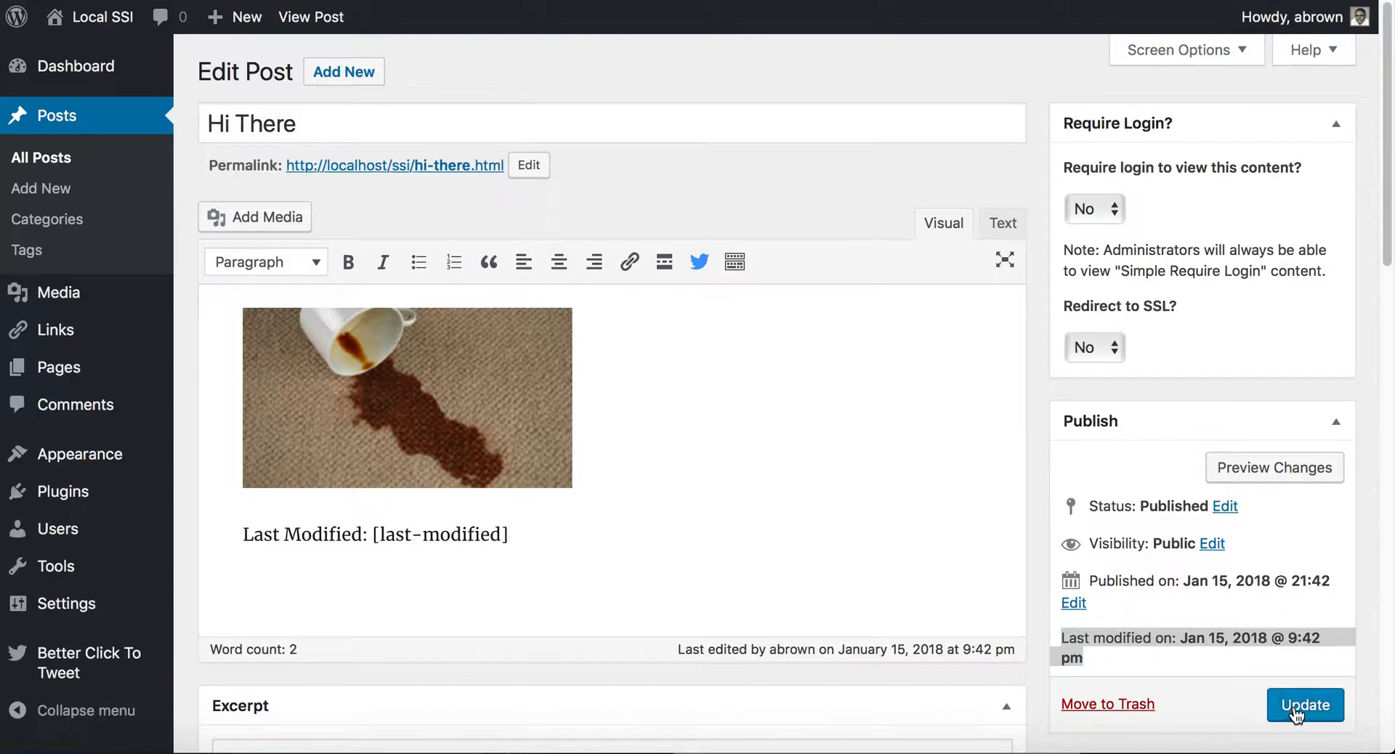
# Update the post and bring up the live Hi There post to check the result
pyautogui.click(1305, 705)
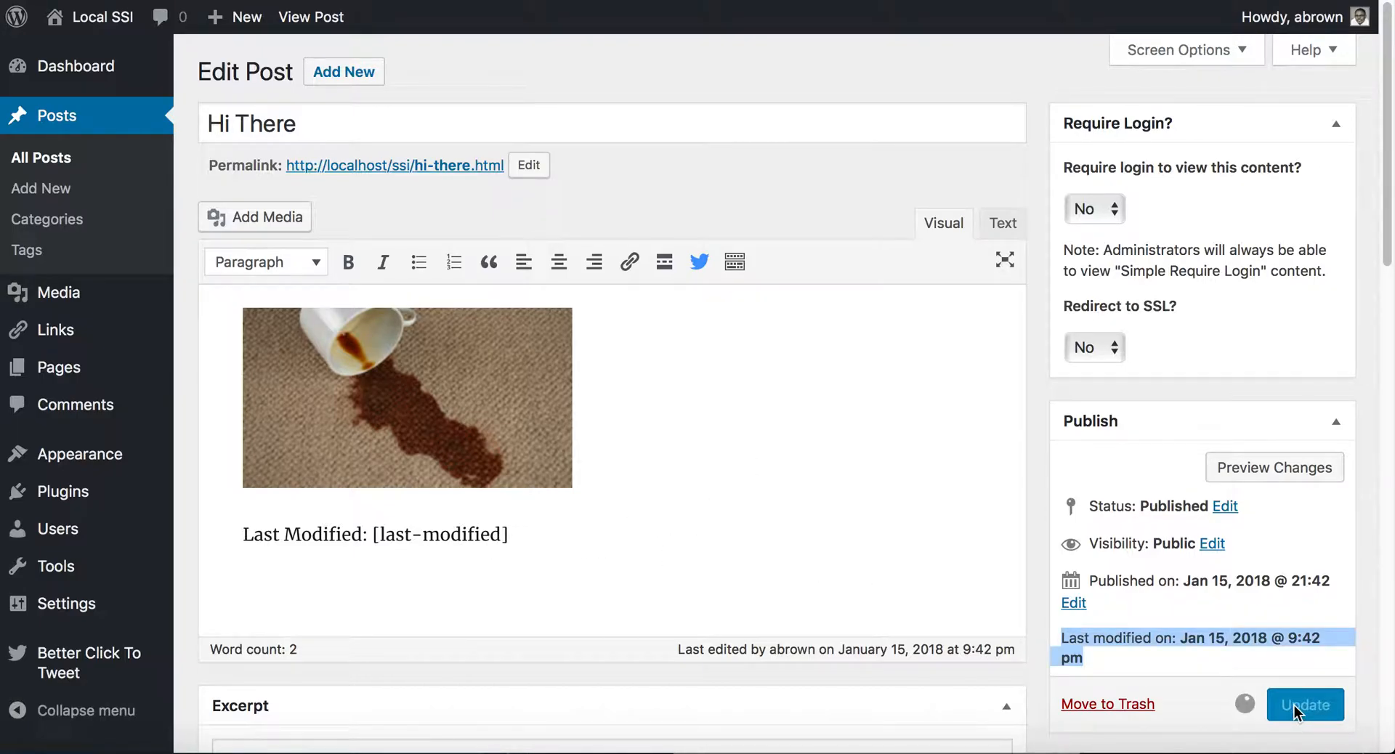
pyautogui.moveTo(1261, 671)
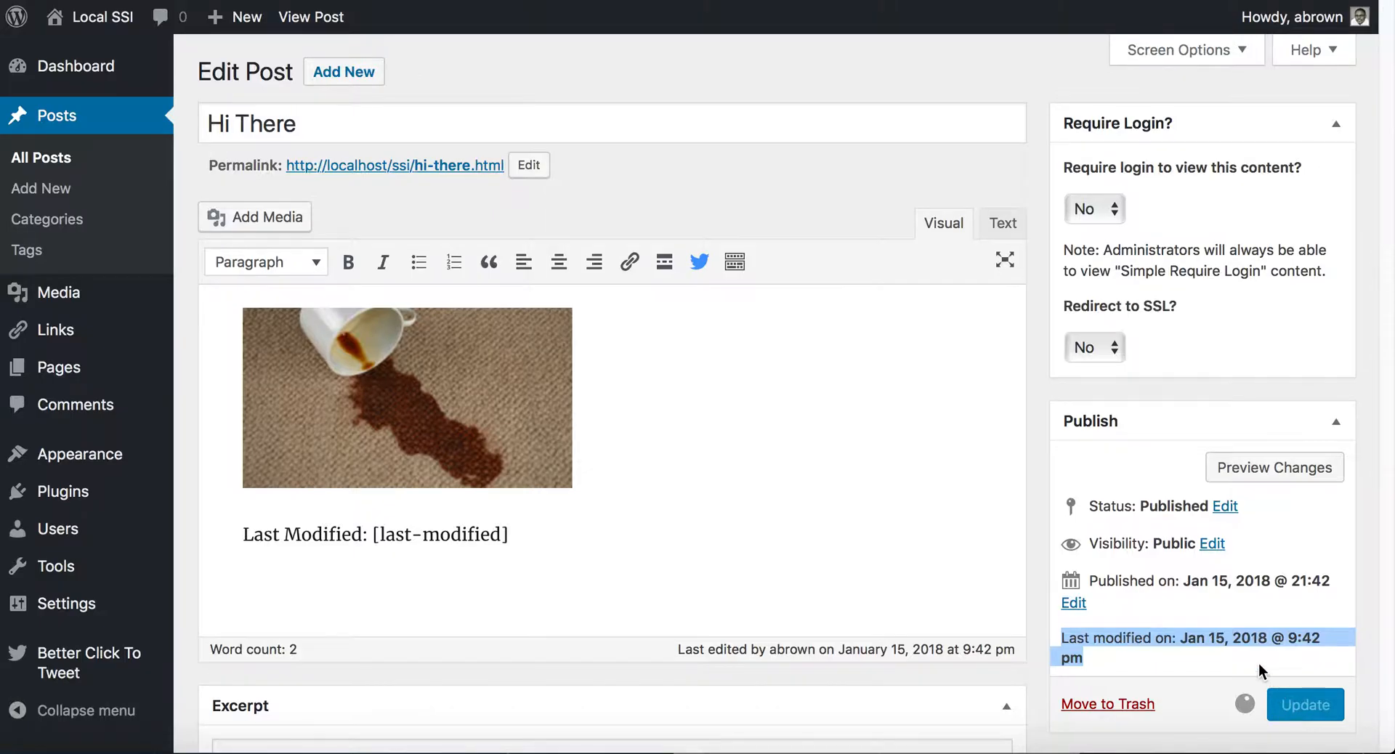
pyautogui.click(1305, 705)
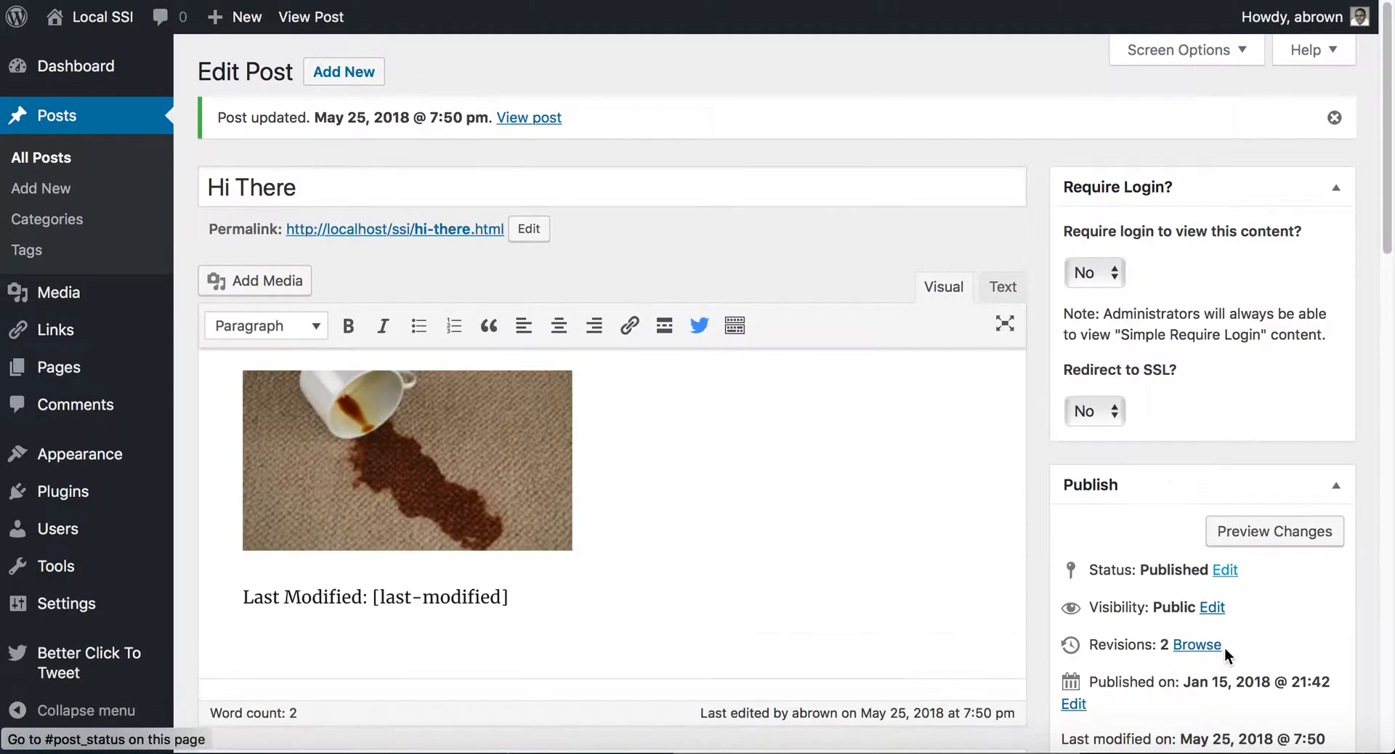
pyautogui.scroll(-3)
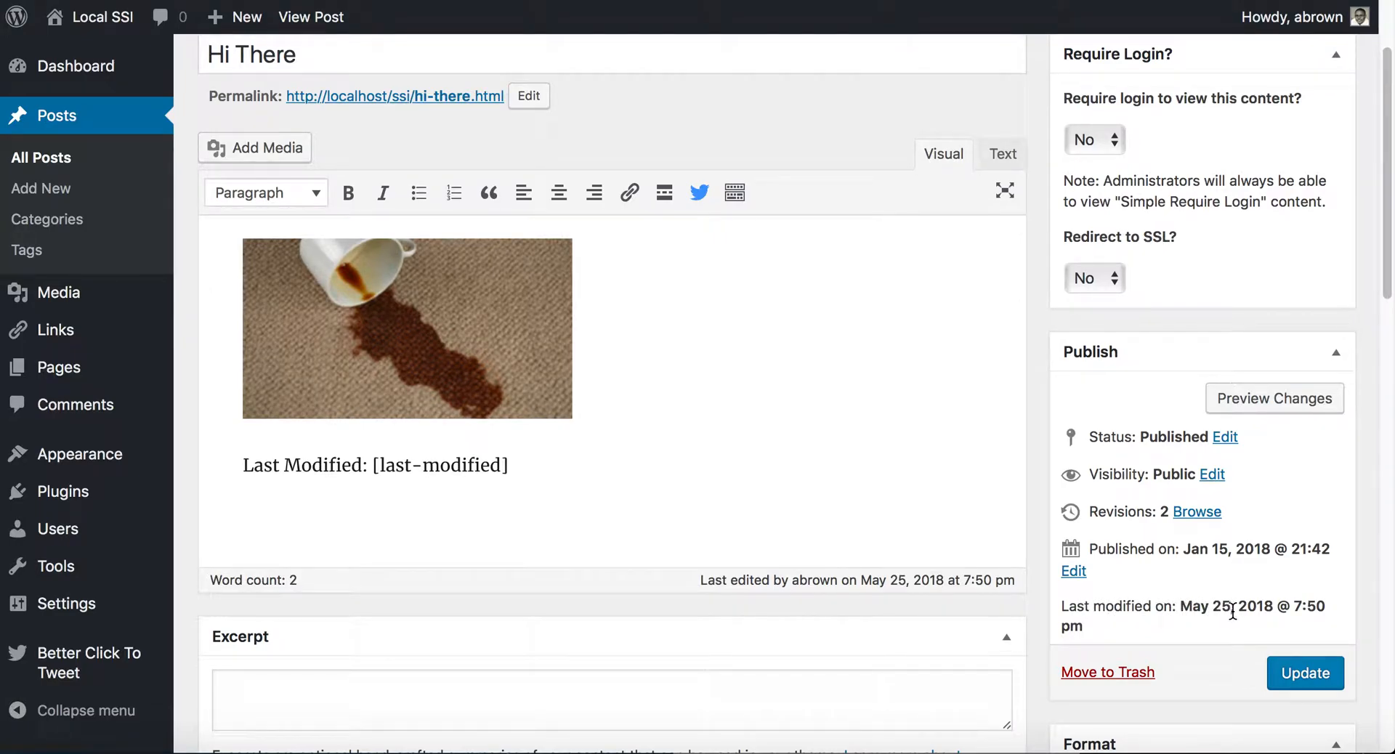
pyautogui.moveTo(1289, 622)
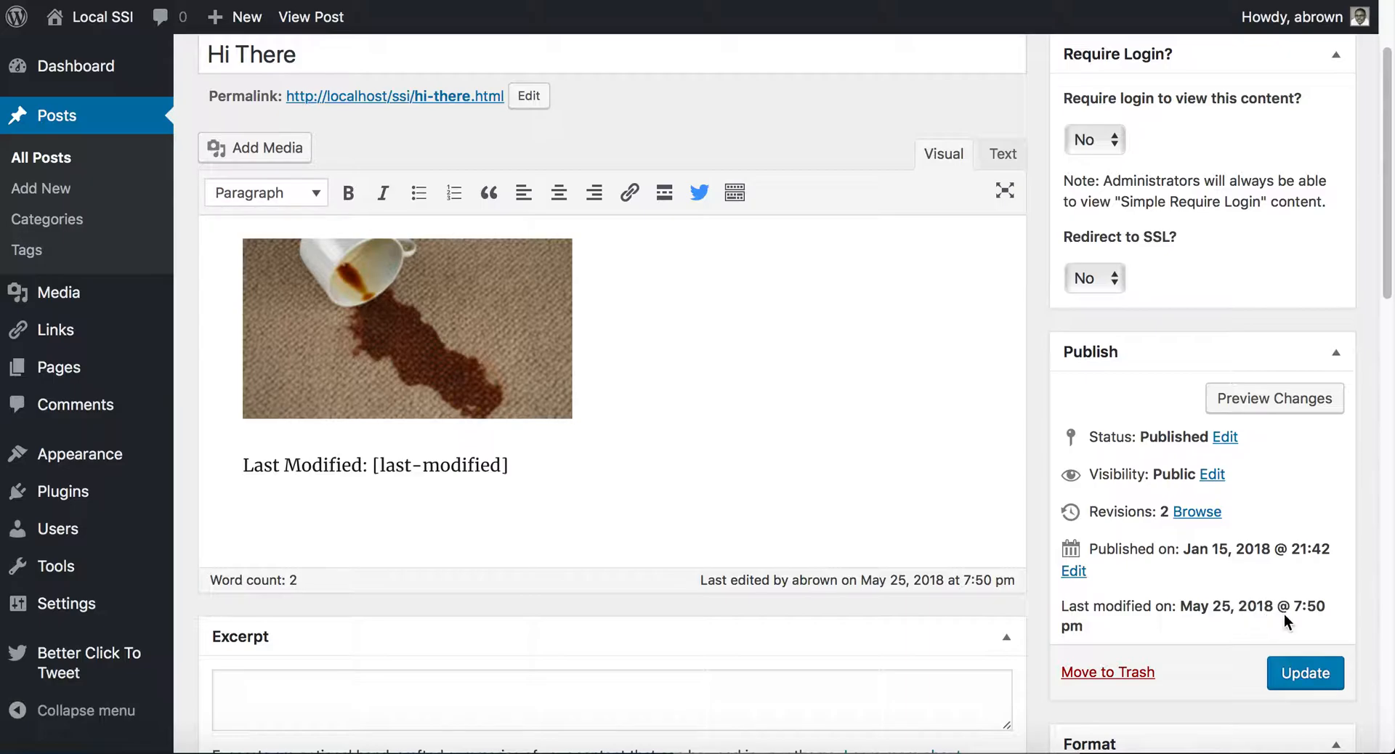
pyautogui.moveTo(875, 566)
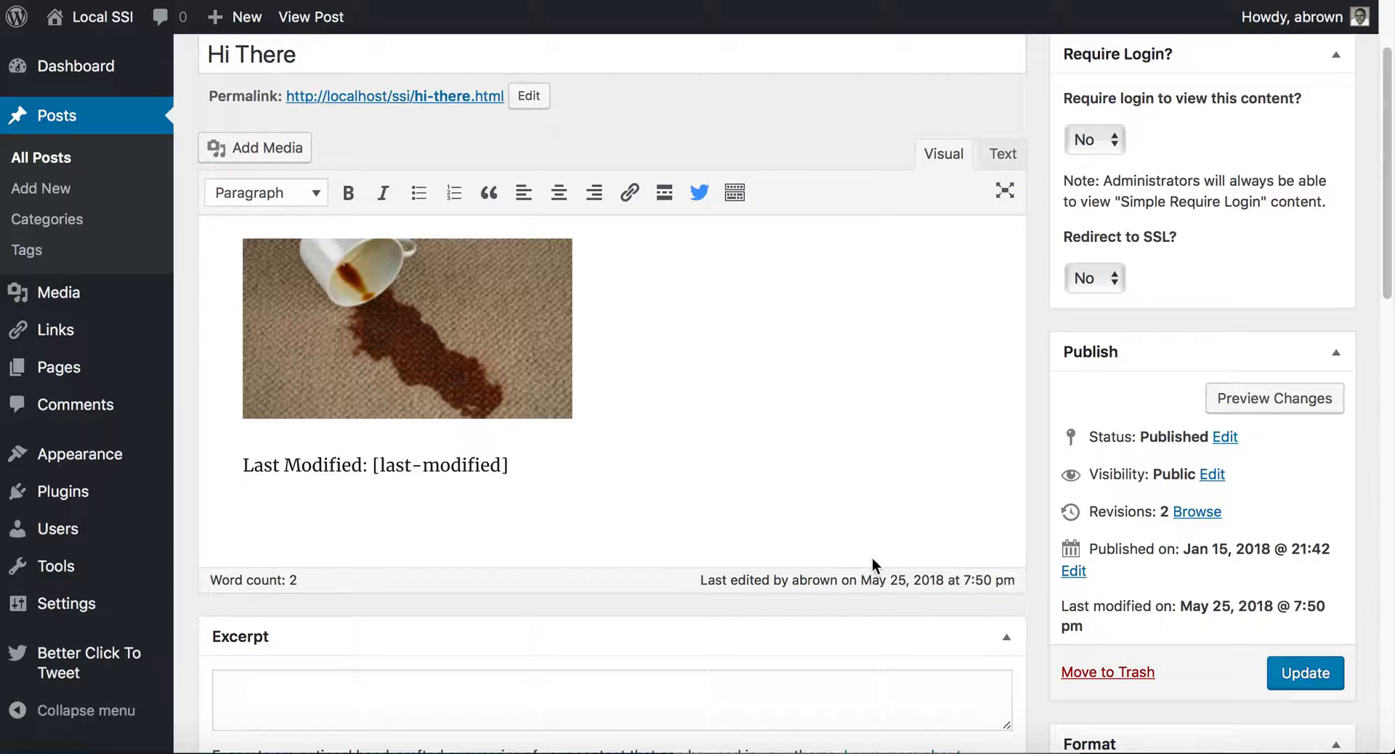
pyautogui.moveTo(474, 61)
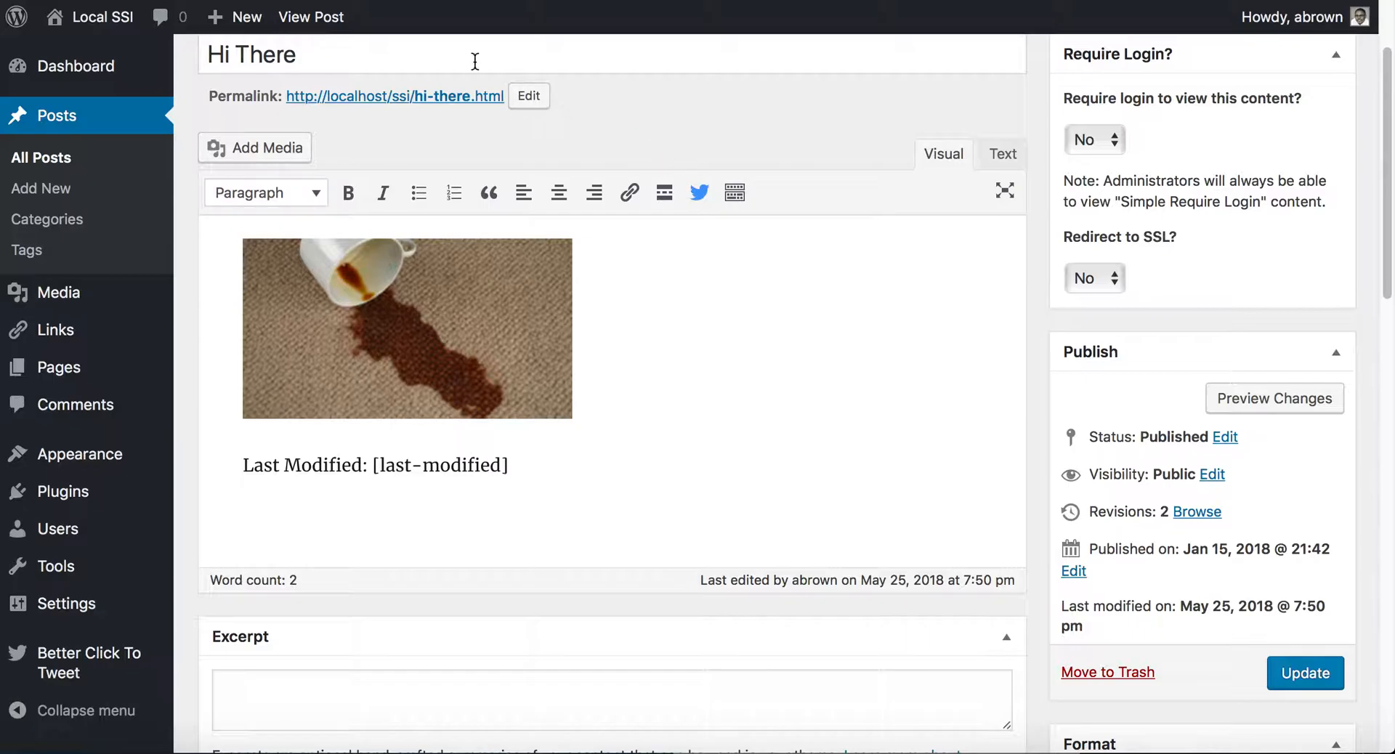
pyautogui.rightClick(311, 17)
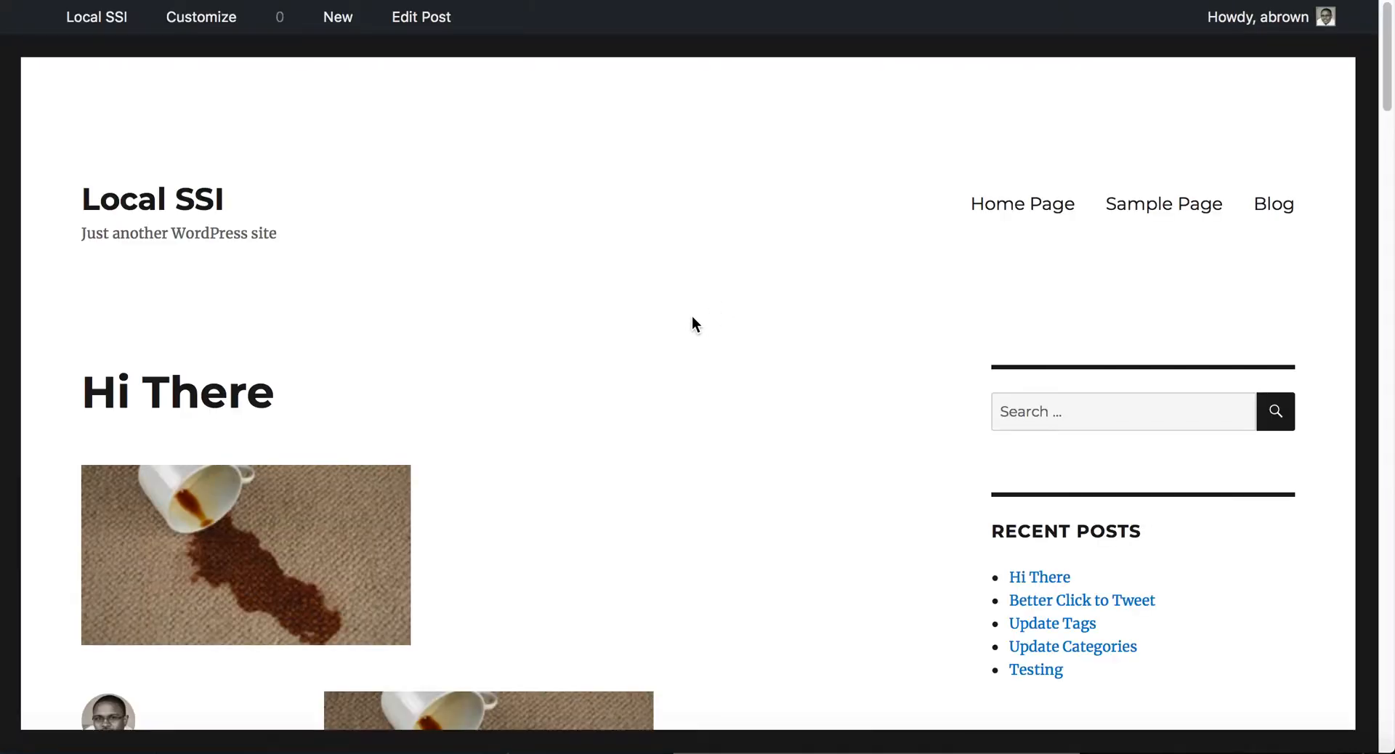
pyautogui.scroll(-3)
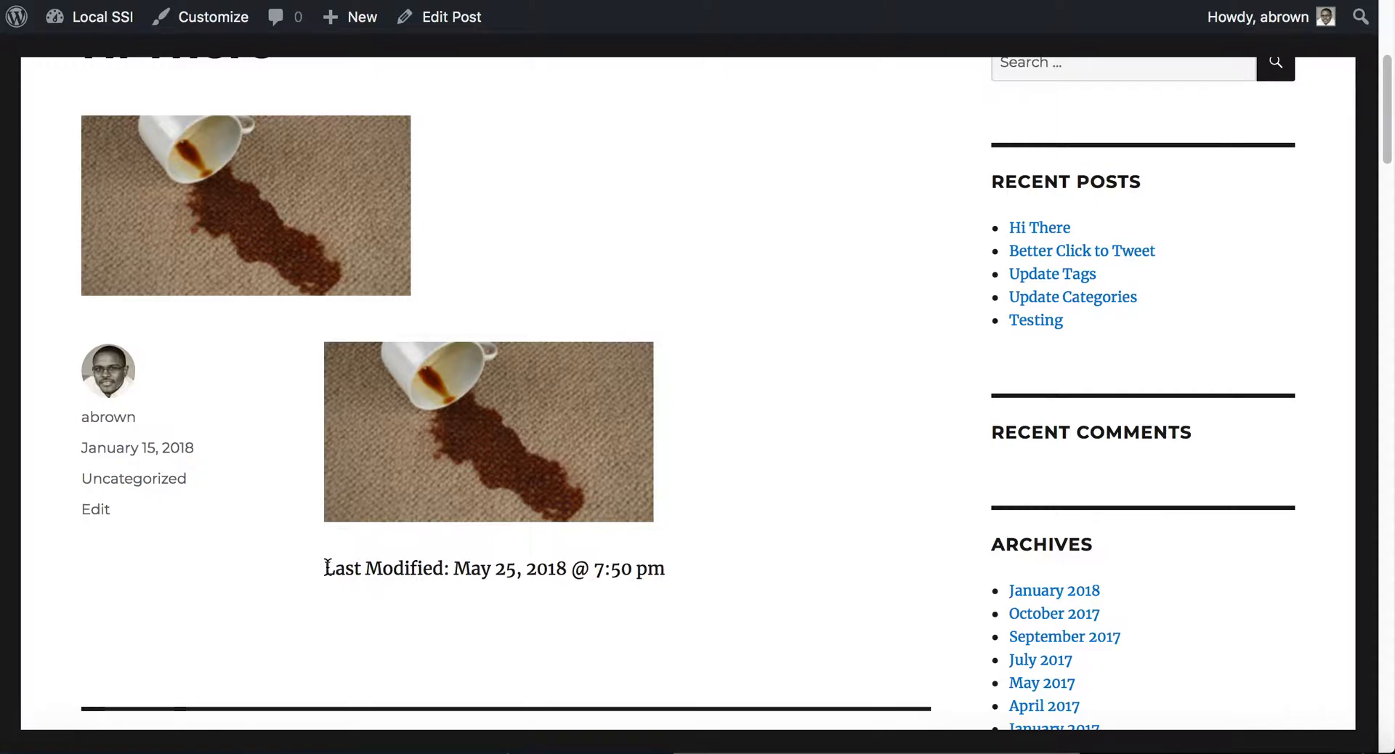
pyautogui.moveTo(679, 578)
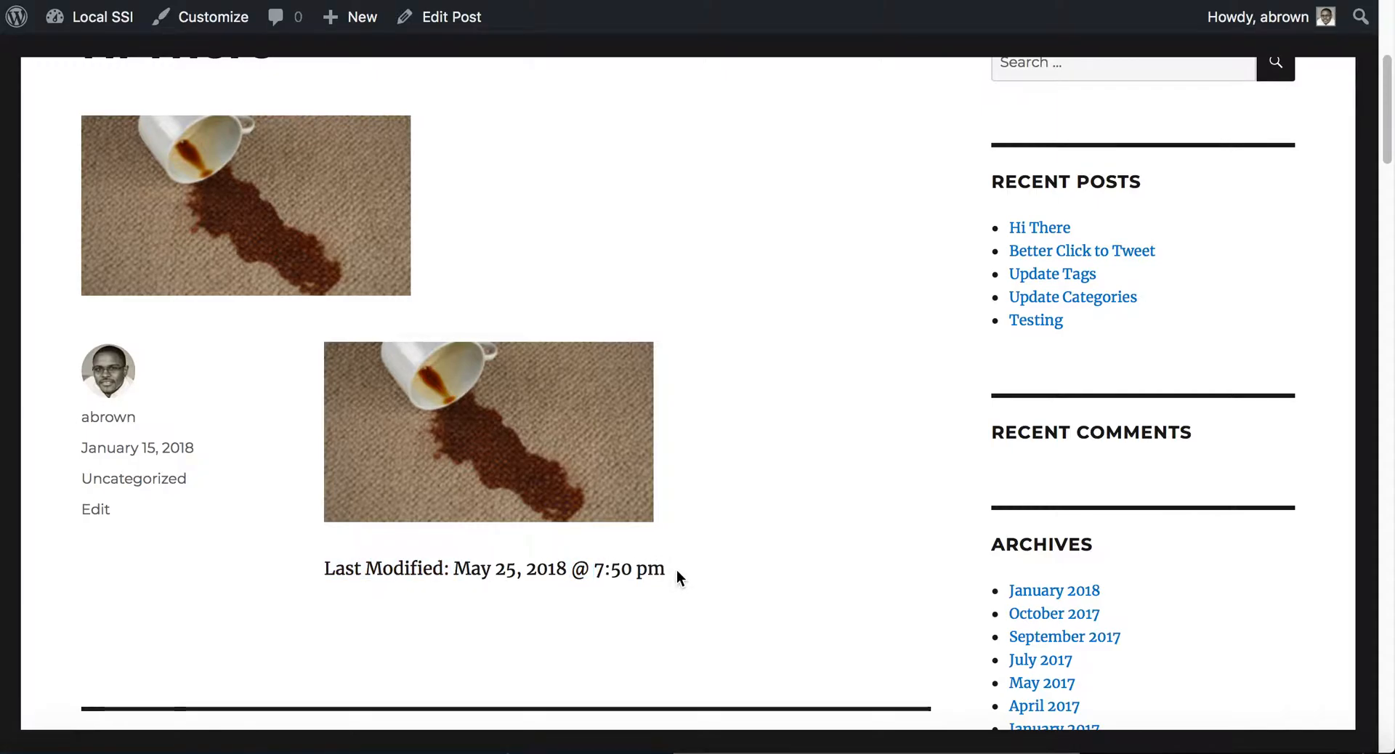
pyautogui.moveTo(594, 392)
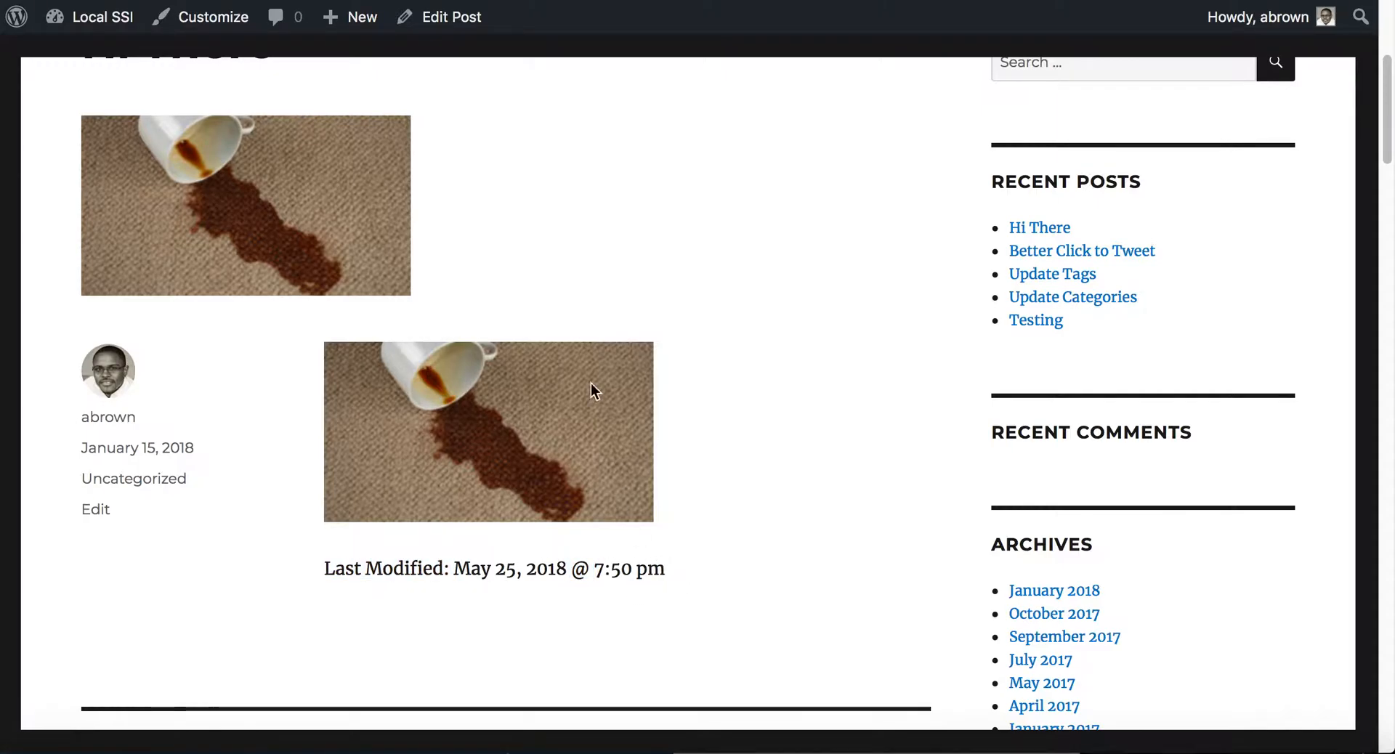
pyautogui.moveTo(343, 526)
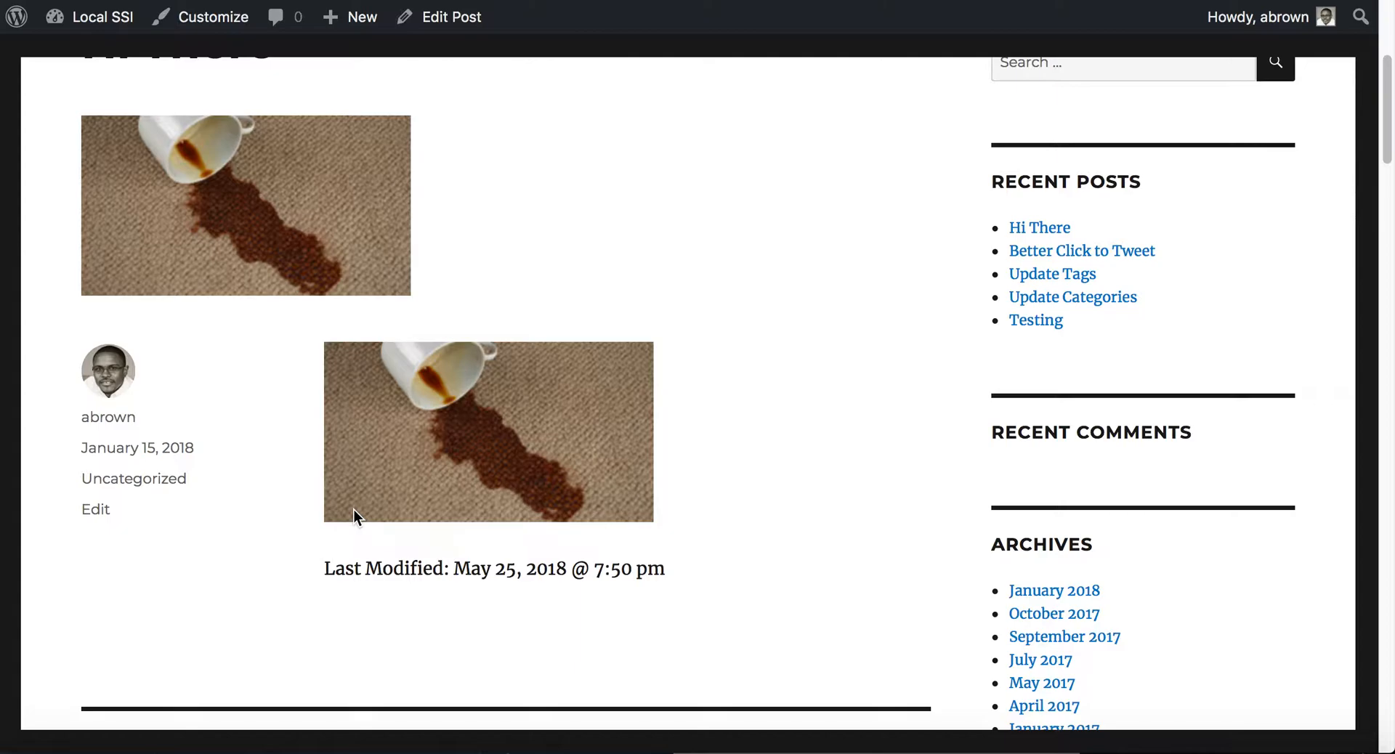
pyautogui.moveTo(461, 553)
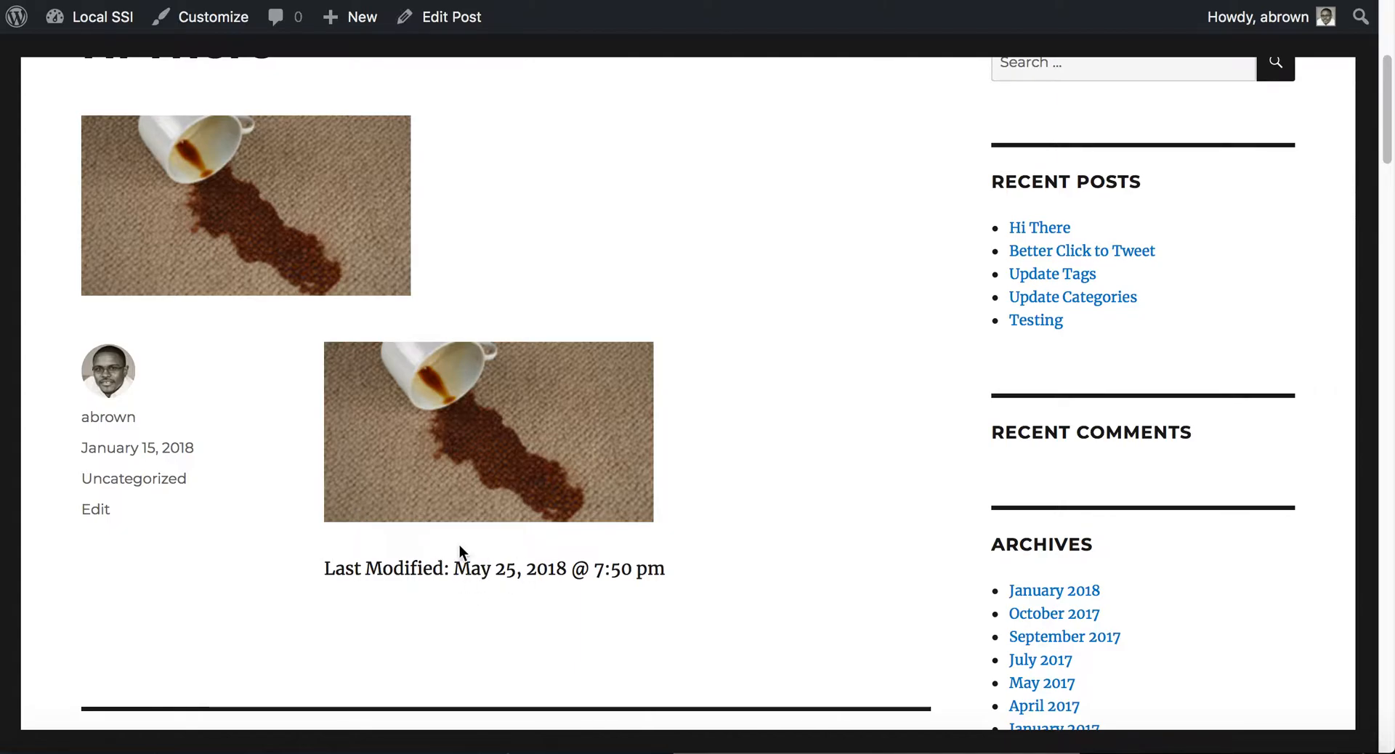
pyautogui.moveTo(411, 590)
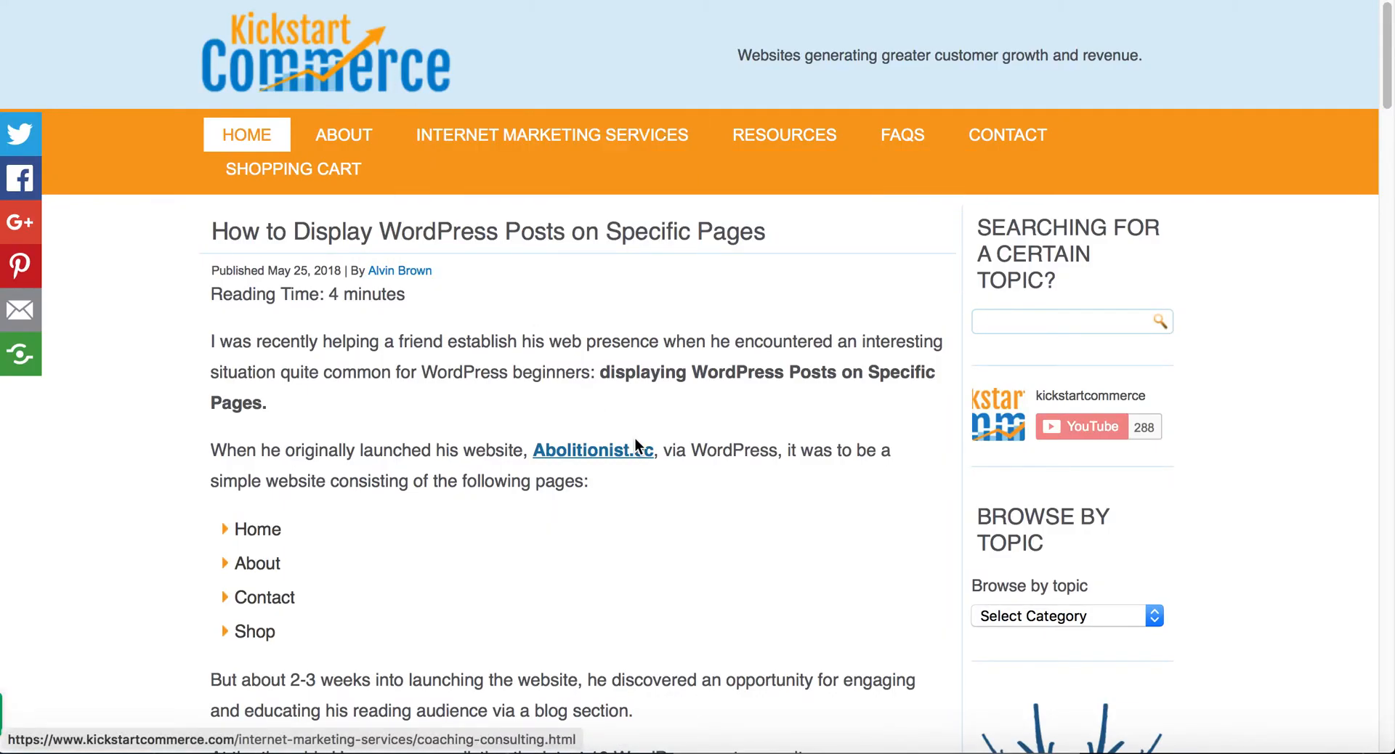
# Scroll through the 'How to Display WordPress Posts on Specific Pages' article
pyautogui.scroll(-3)
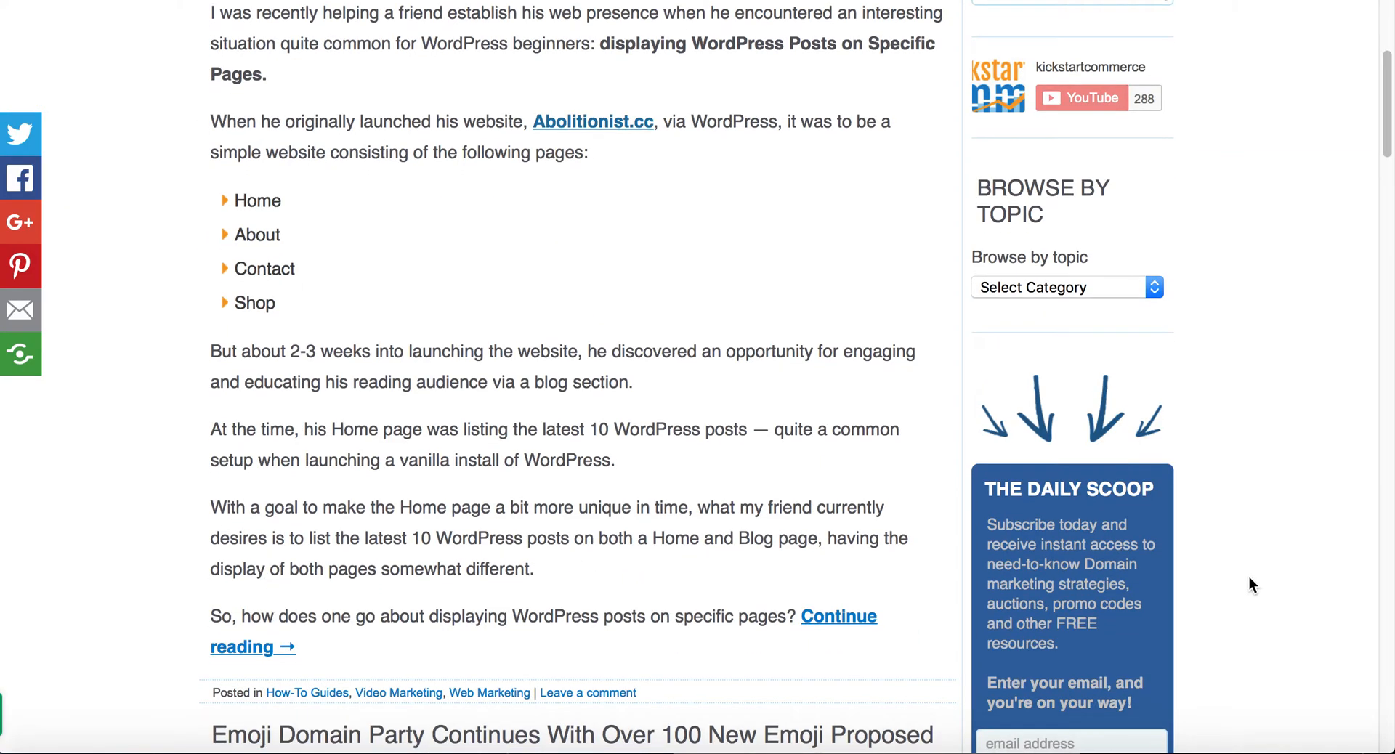
pyautogui.scroll(-3)
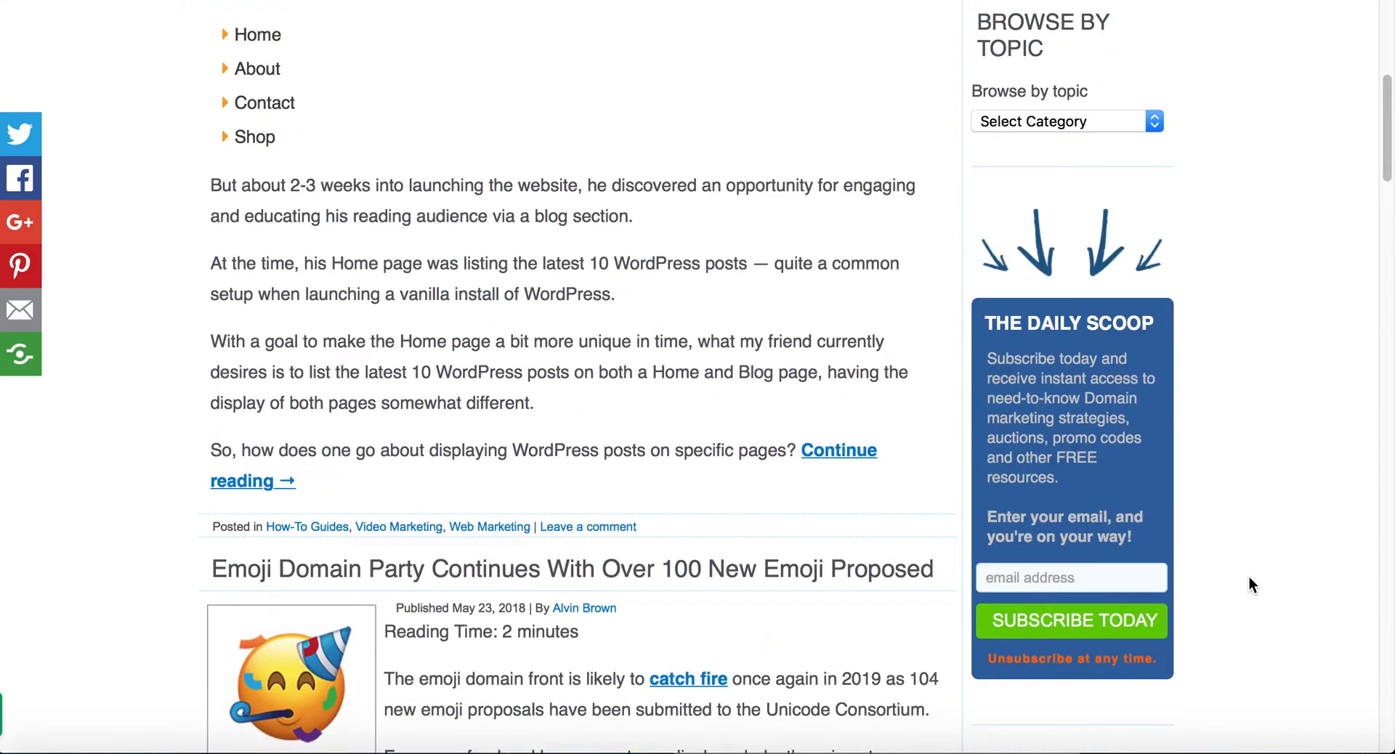
pyautogui.moveTo(1212, 489)
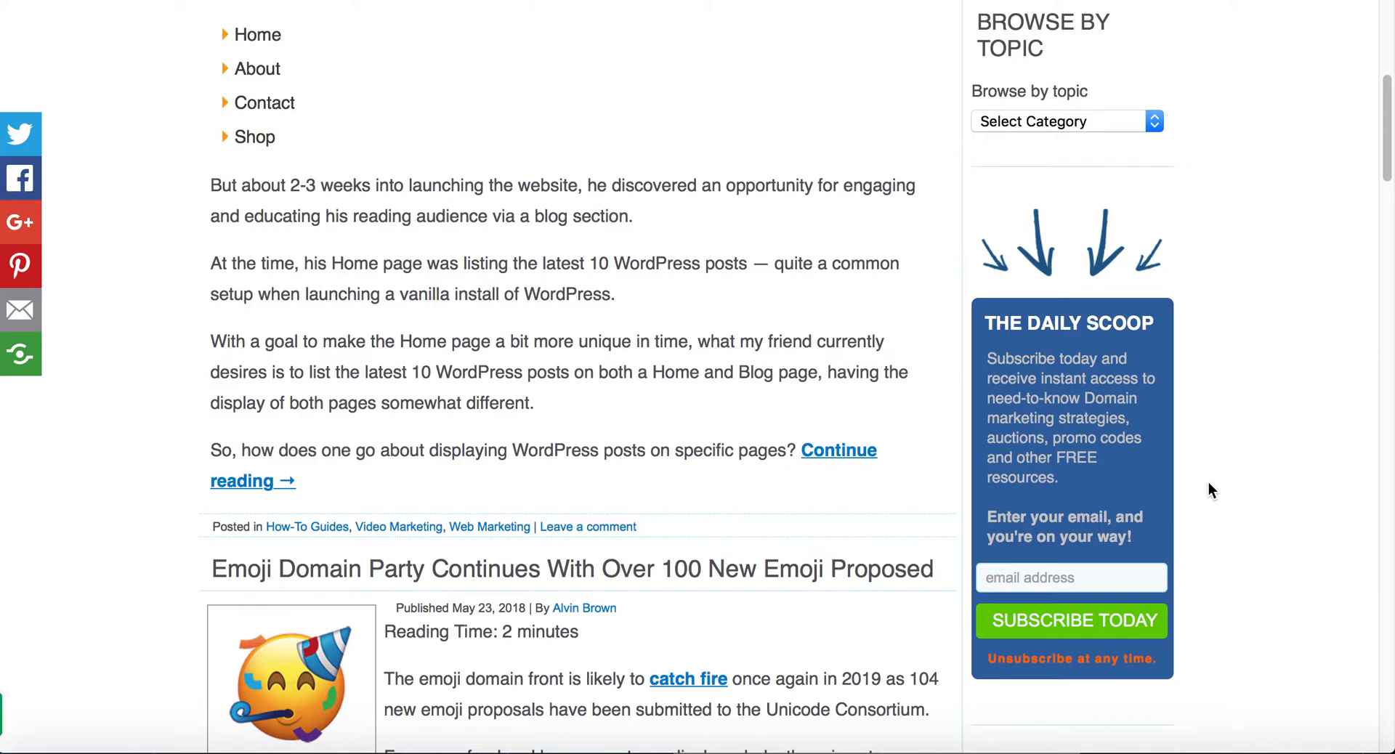